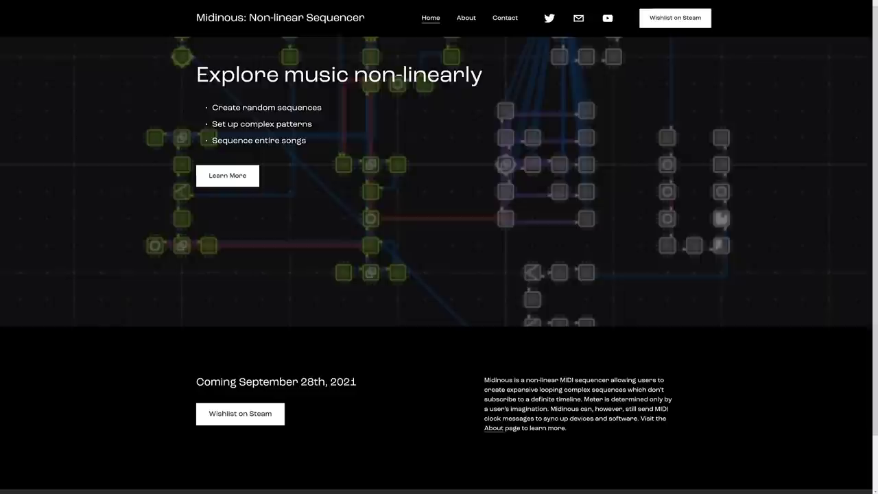
{"action": "mouse_move", "coordinate": [336, 184]}
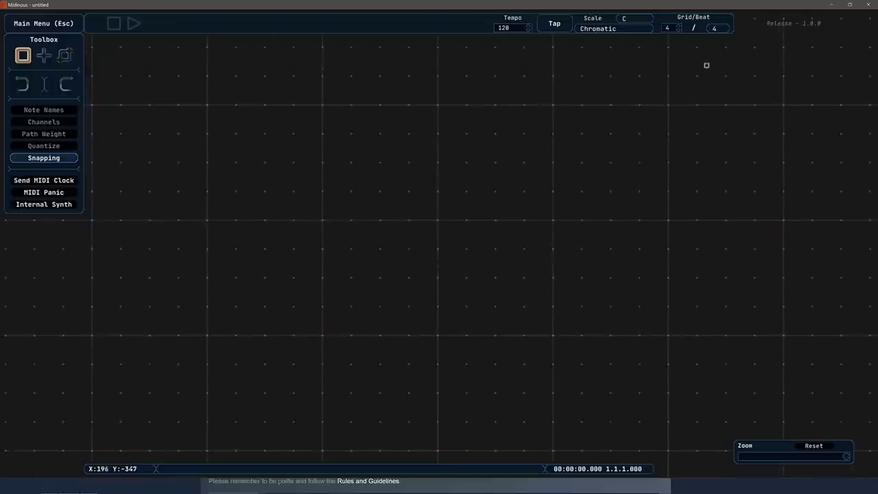
{"action": "mouse_move", "coordinate": [662, 166]}
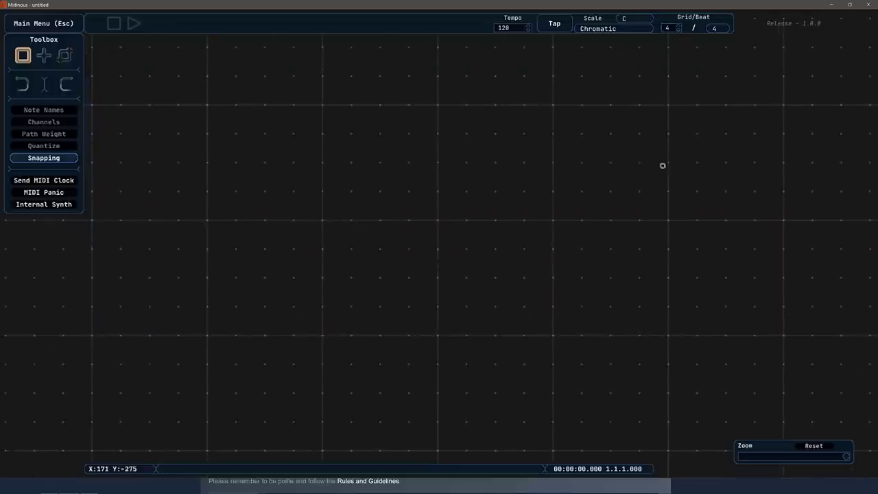
{"action": "mouse_move", "coordinate": [393, 192]}
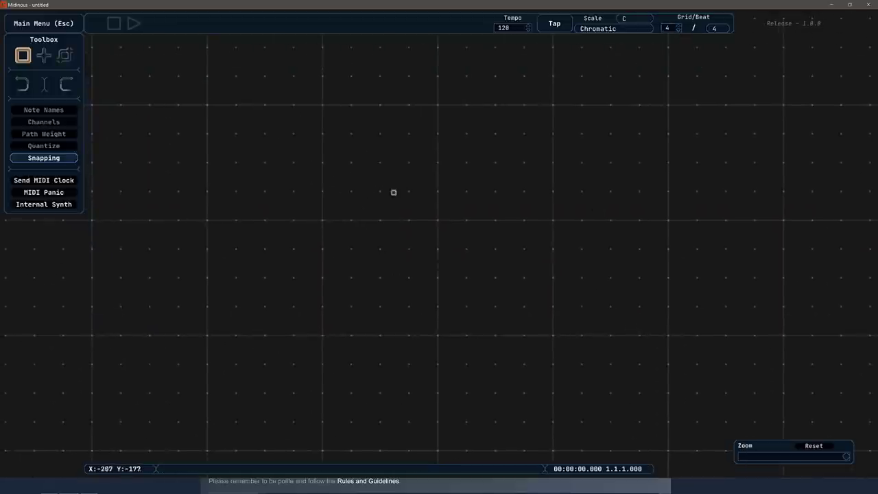
{"action": "mouse_move", "coordinate": [382, 195]}
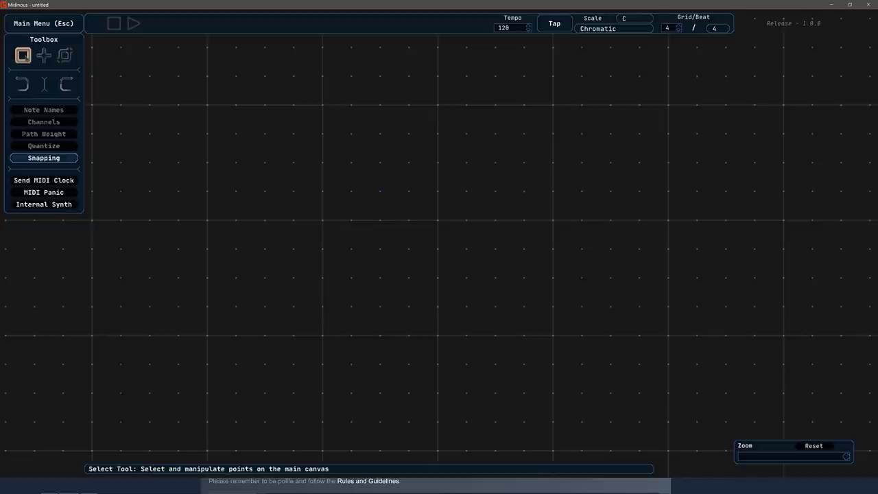
- Place a start point and a second point to its right, linked together
{"action": "left_click", "coordinate": [43, 56]}
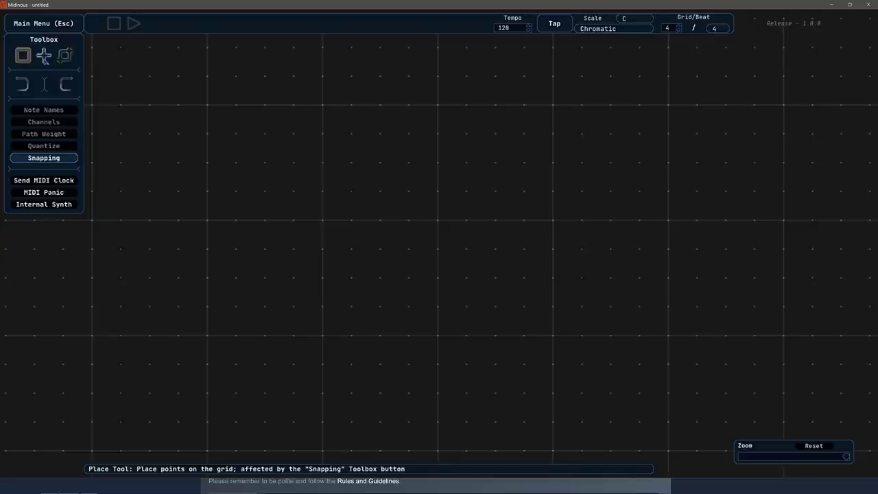
{"action": "left_click", "coordinate": [23, 55]}
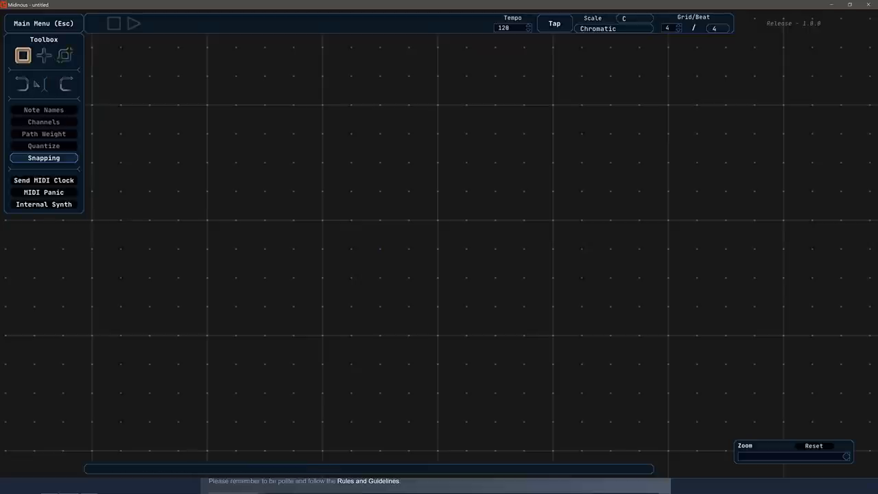
{"action": "mouse_move", "coordinate": [44, 56]}
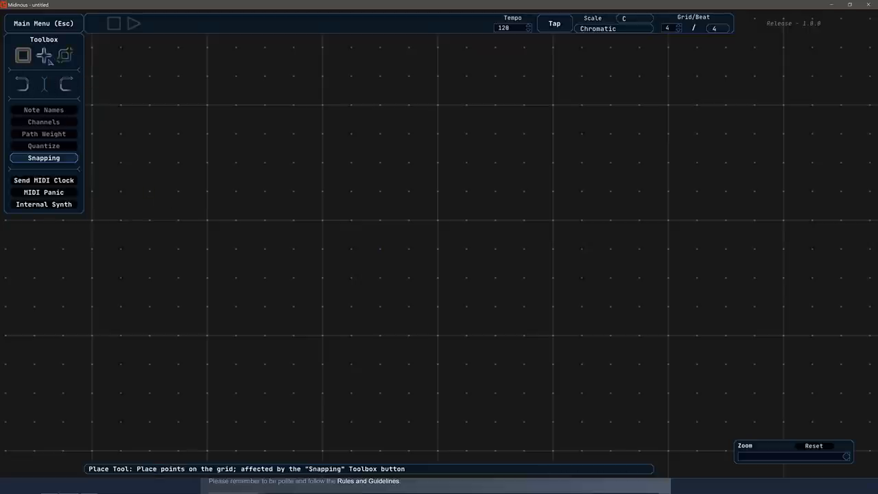
{"action": "left_click", "coordinate": [437, 191]}
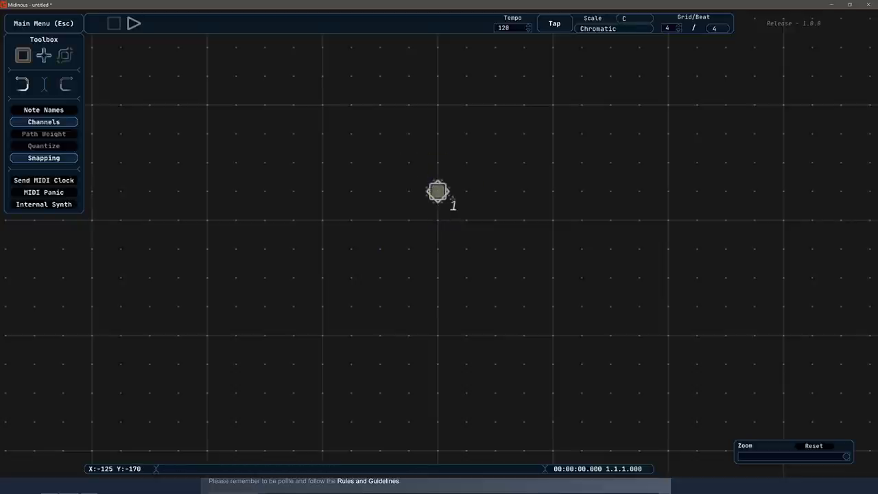
{"action": "left_click", "coordinate": [351, 163]}
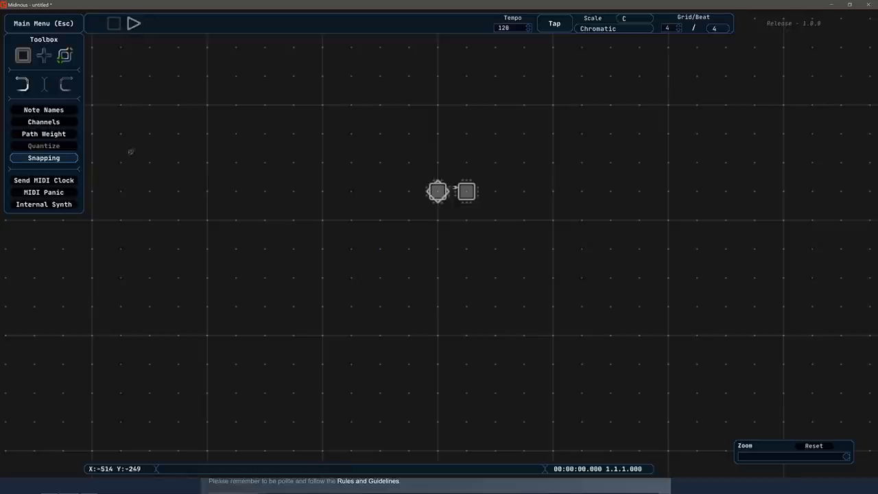
- Enable the Internal Synth and play the two-point sequence
{"action": "left_click", "coordinate": [43, 204]}
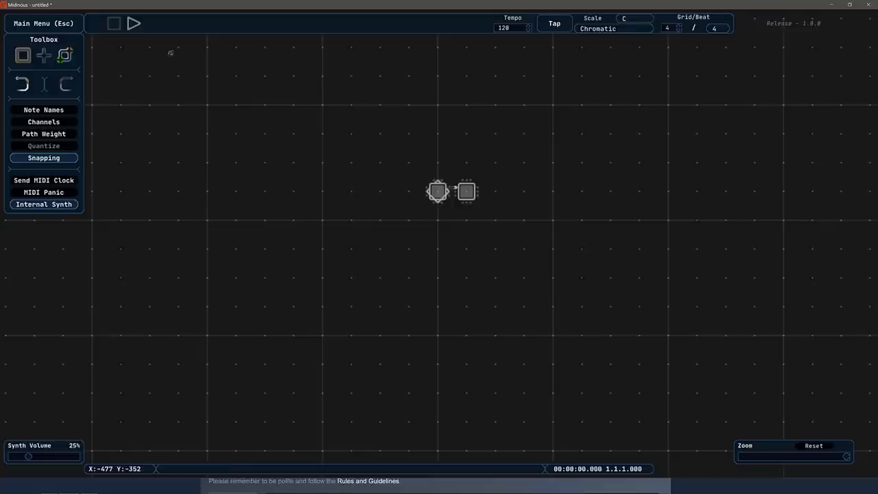
{"action": "left_click", "coordinate": [134, 23]}
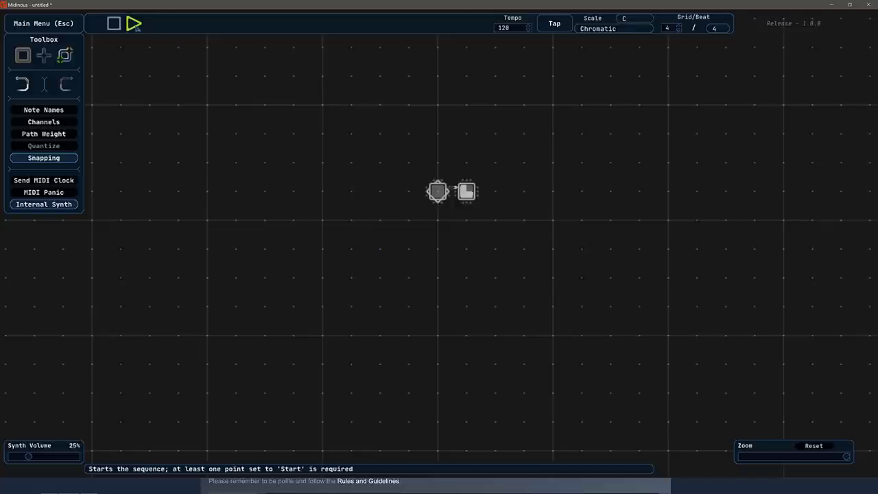
{"action": "left_click", "coordinate": [23, 55]}
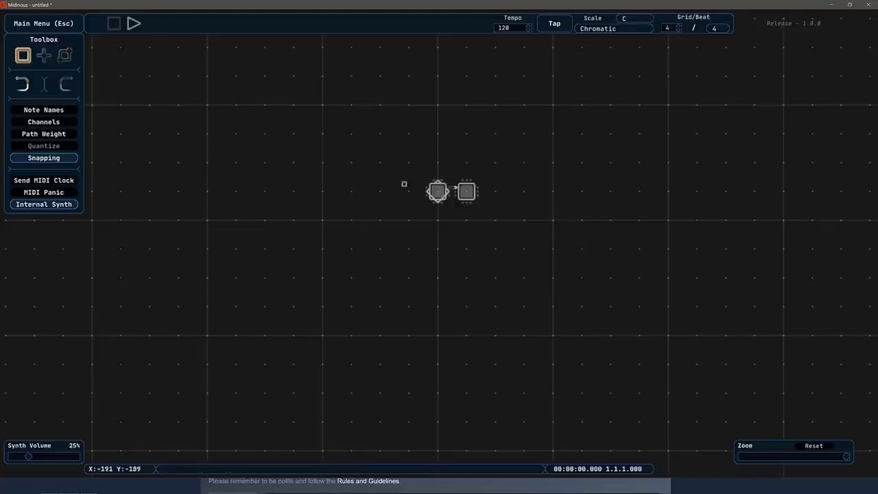
- Select the start point to show its properties: MIDI note 51 (D#3), velocity 100
{"action": "left_click", "coordinate": [437, 190]}
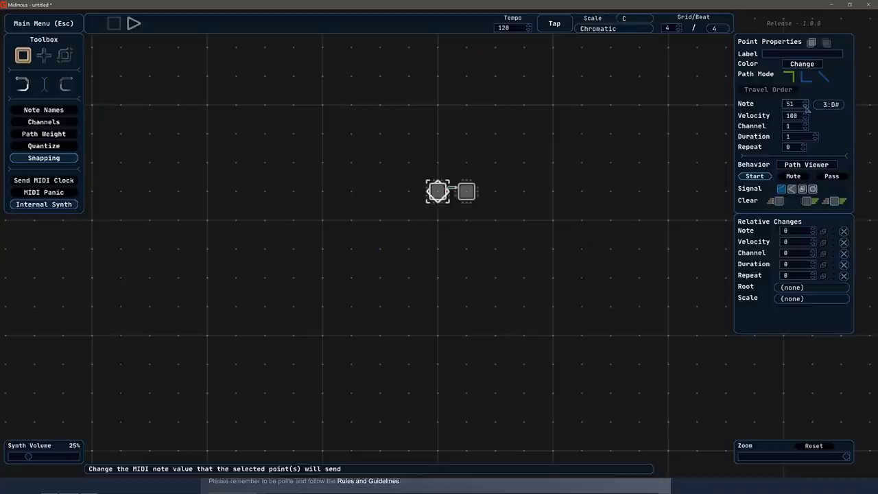
{"action": "left_click", "coordinate": [829, 104]}
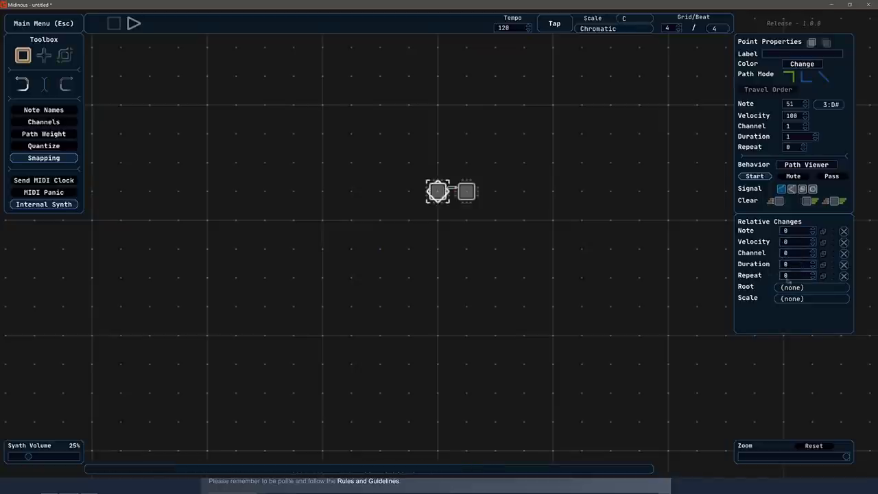
{"action": "mouse_move", "coordinate": [361, 172]}
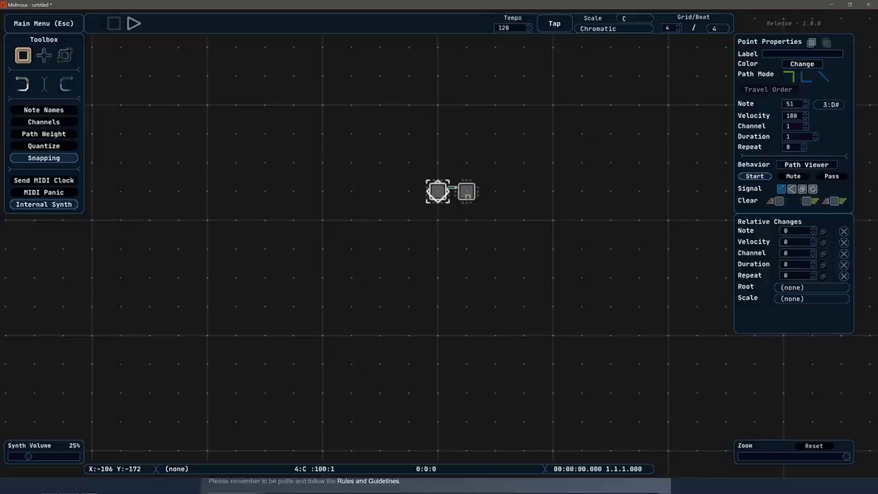
- Add a third point linked after the second, with Relative Changes Note set to 12
{"action": "left_click", "coordinate": [465, 191]}
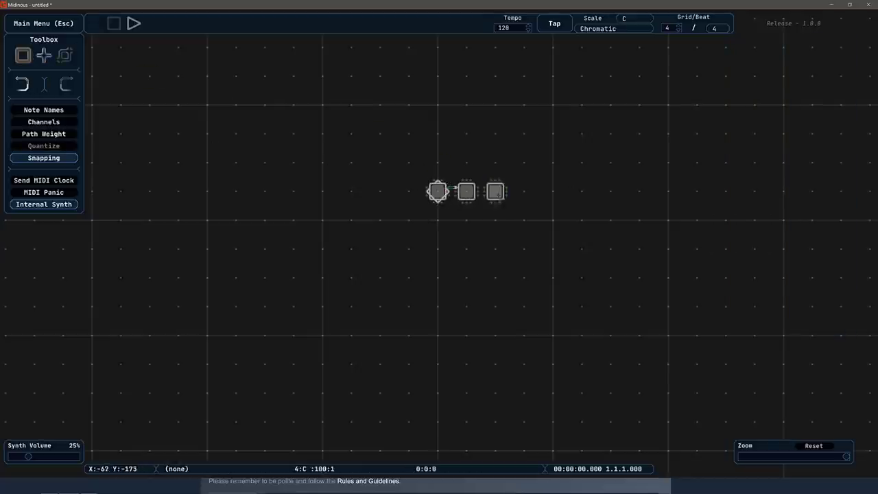
{"action": "left_click", "coordinate": [466, 191]}
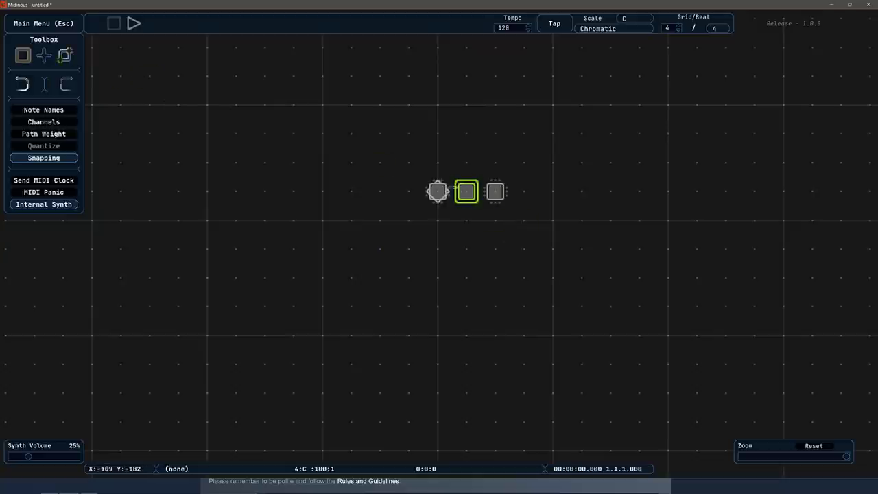
{"action": "left_click", "coordinate": [22, 55]}
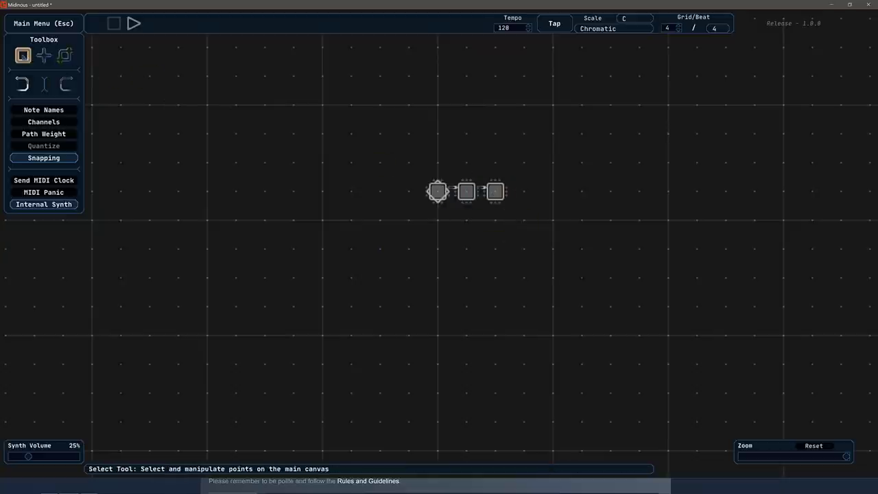
{"action": "left_click", "coordinate": [495, 191]}
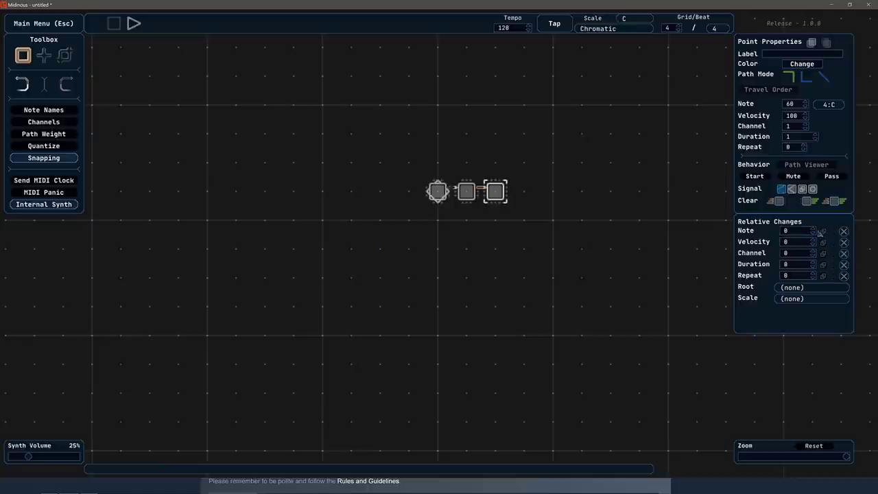
{"action": "left_click", "coordinate": [795, 231]}
{"action": "type", "text": "12"}
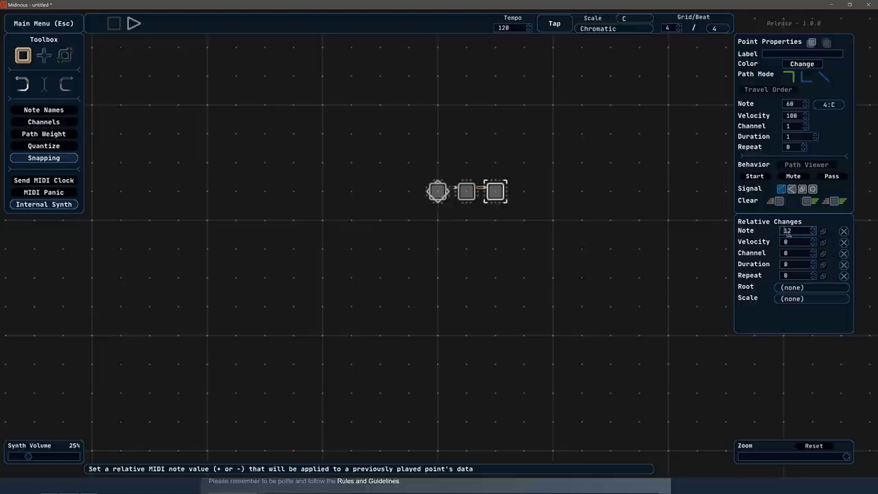
{"action": "left_click", "coordinate": [828, 104]}
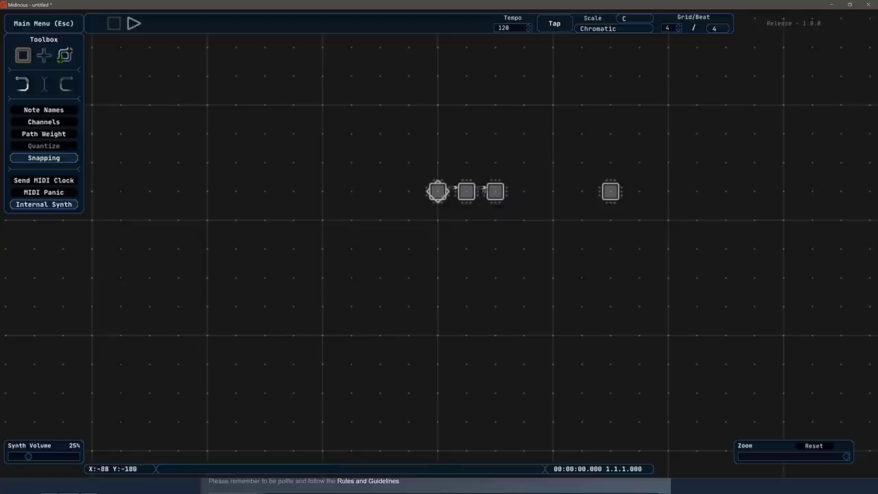
- Drag a path from the third point to the far-right fourth point and play the sequence
{"action": "left_click_drag", "start_coordinate": [495, 191], "coordinate": [610, 191]}
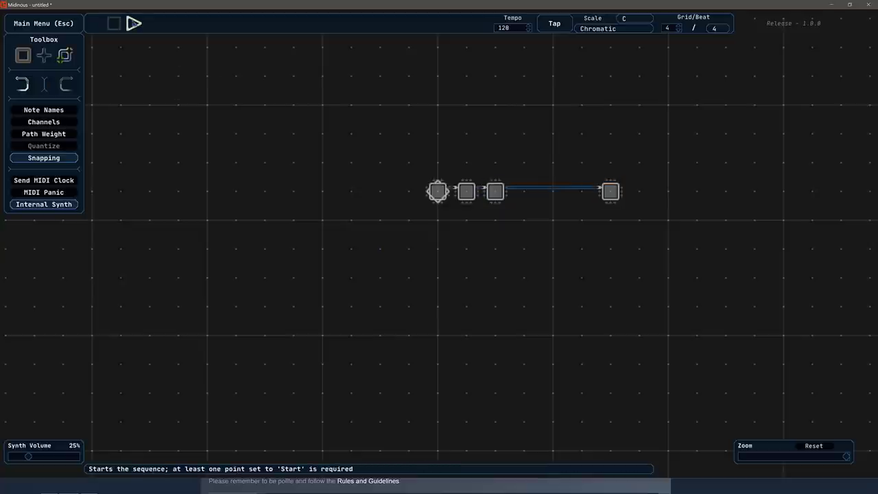
{"action": "left_click", "coordinate": [135, 22]}
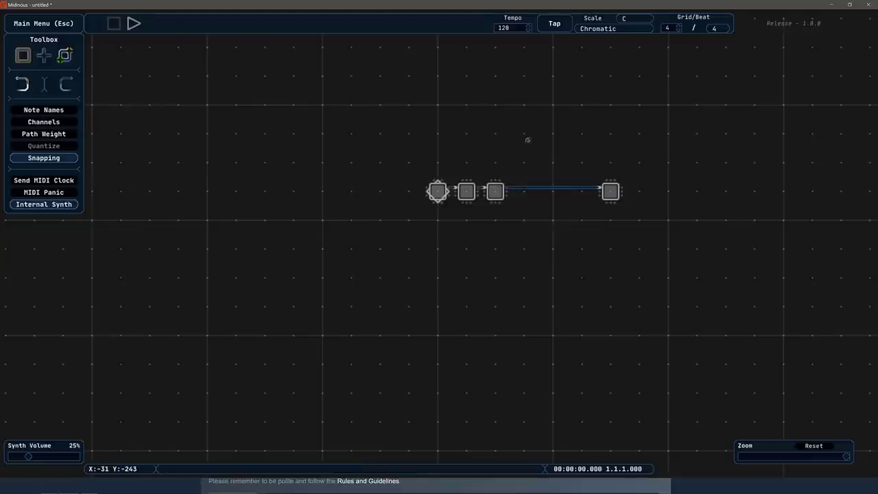
{"action": "mouse_move", "coordinate": [590, 185]}
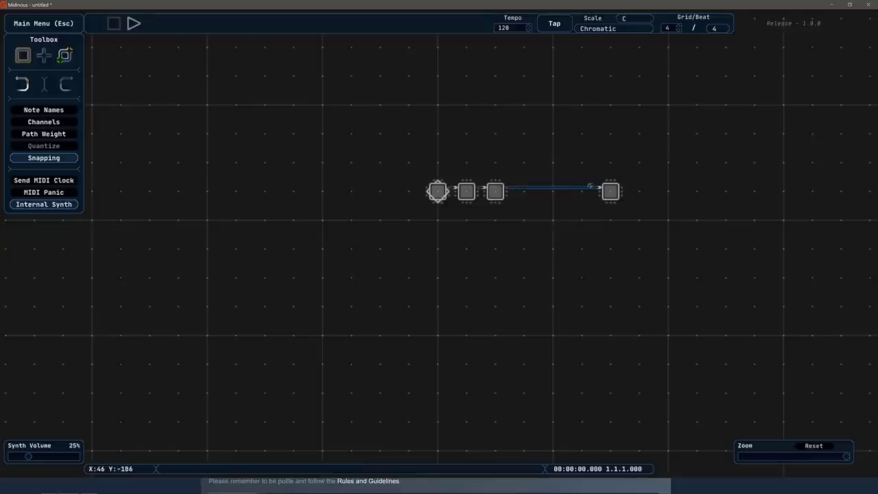
{"action": "left_click", "coordinate": [23, 56]}
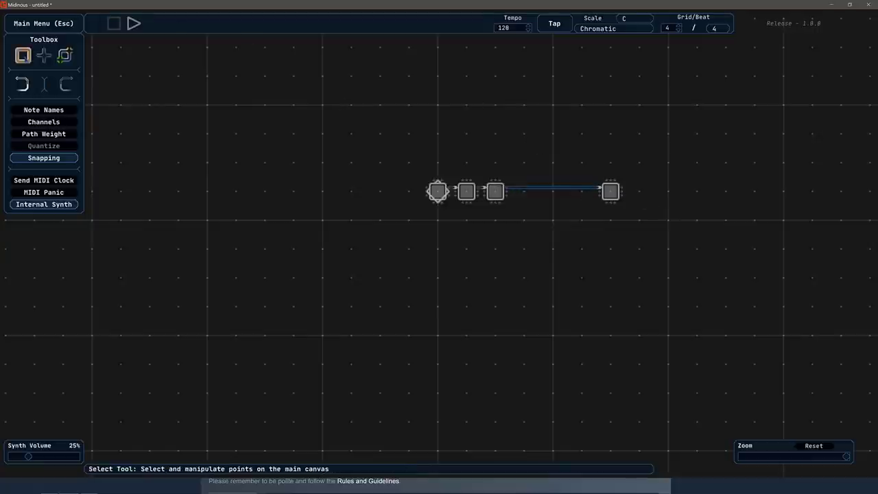
{"action": "left_click", "coordinate": [23, 56]}
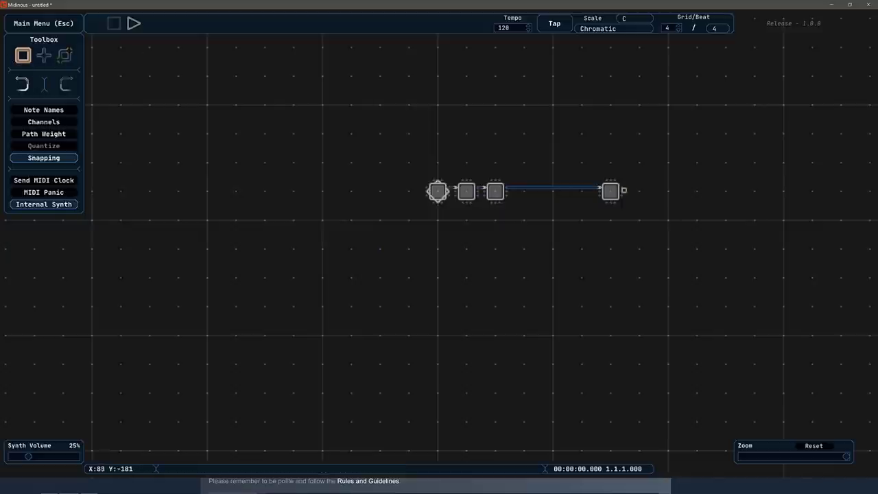
- Branch the fourth point into new points to its right and directly below
{"action": "left_click", "coordinate": [610, 191]}
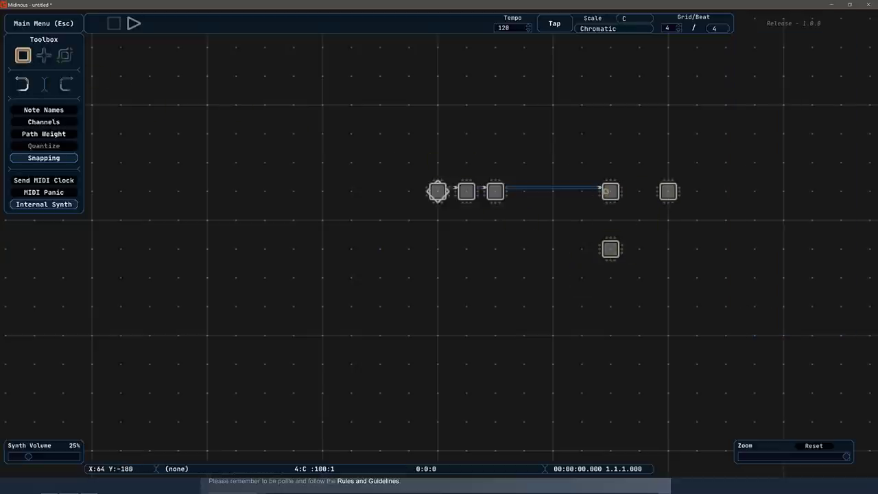
{"action": "left_click", "coordinate": [609, 191]}
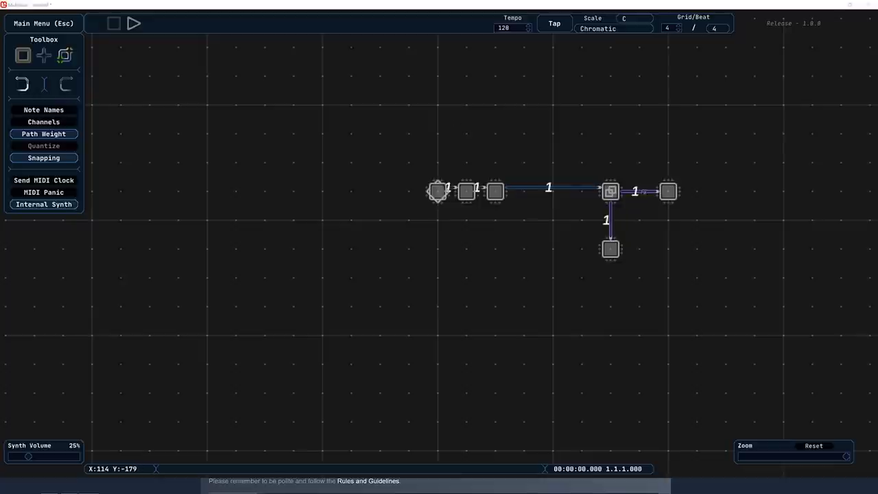
- Set Path Weight to 5 on both branch paths leaving the fourth point
{"action": "left_click", "coordinate": [23, 55]}
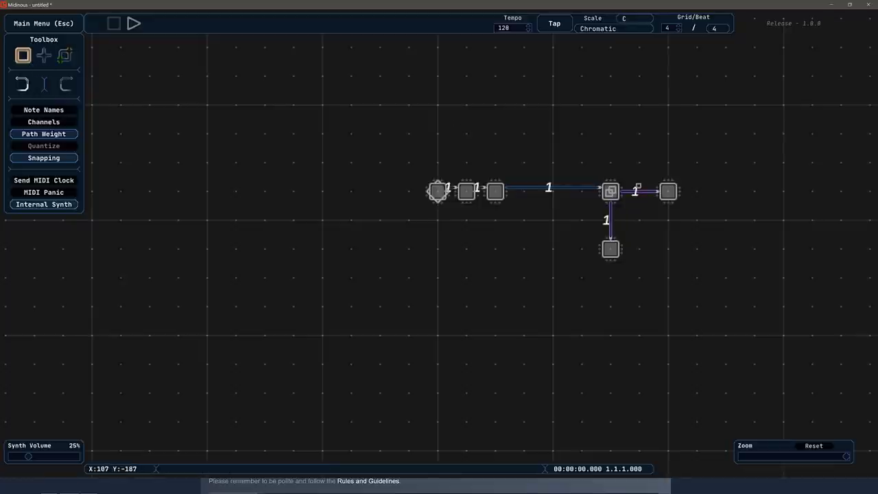
{"action": "left_click", "coordinate": [610, 191]}
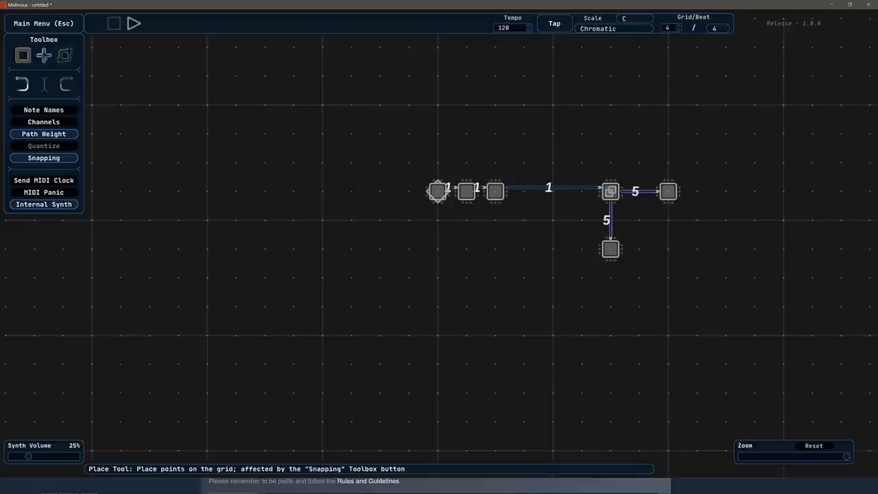
- Add a bottom-right corner point closing the square loop, then play and stop the sequence
{"action": "left_click", "coordinate": [696, 248]}
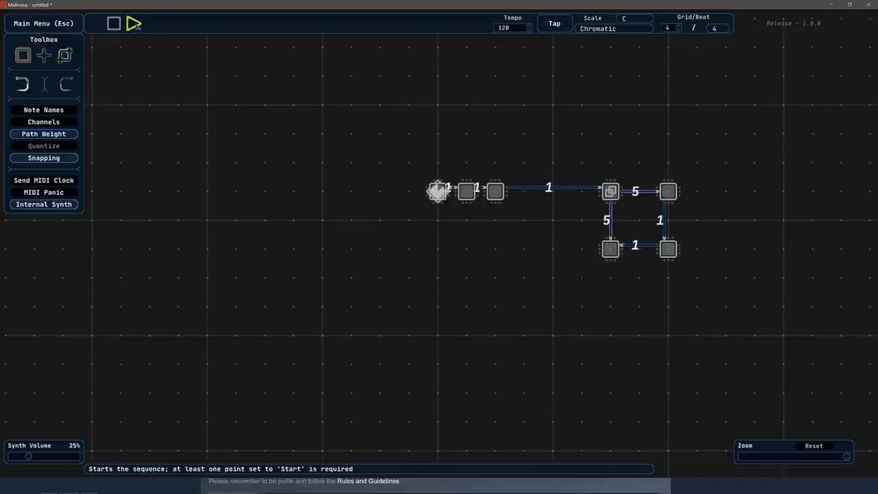
{"action": "left_click", "coordinate": [133, 24]}
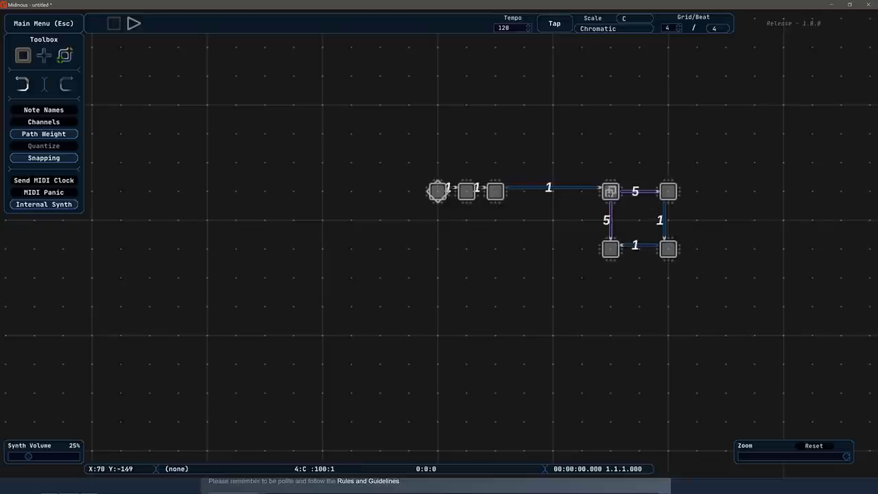
{"action": "left_click", "coordinate": [134, 23]}
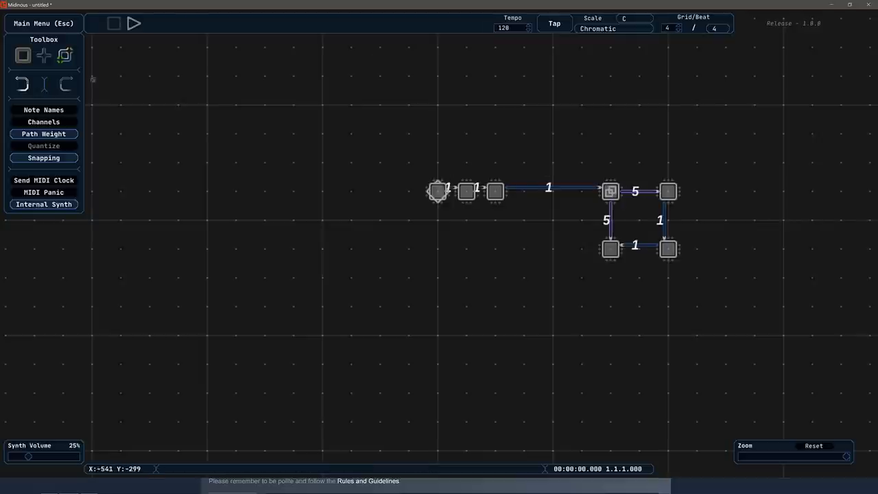
- Toggle Channels so every point displays its MIDI channel number, all 1
{"action": "left_click", "coordinate": [44, 121]}
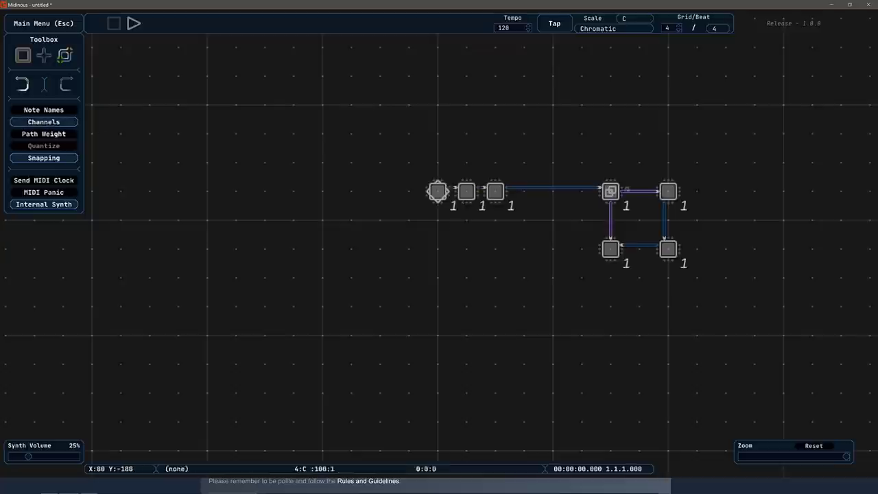
{"action": "mouse_move", "coordinate": [641, 156]}
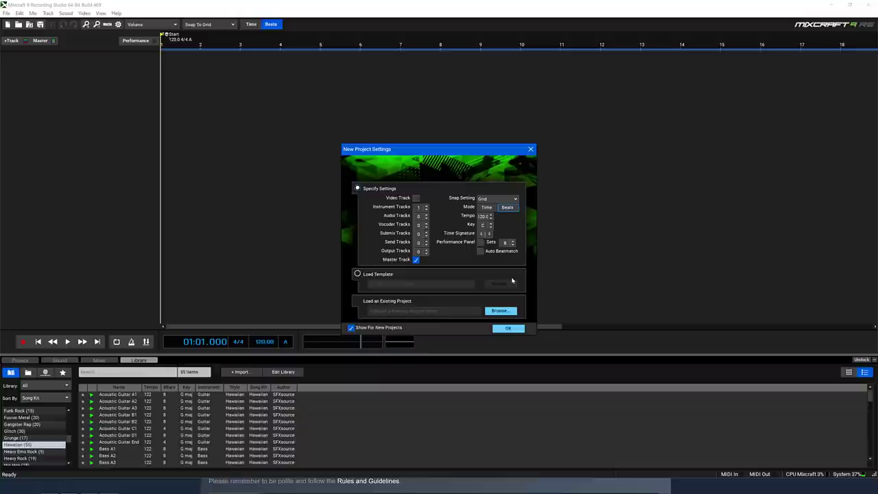
{"action": "mouse_move", "coordinate": [435, 234]}
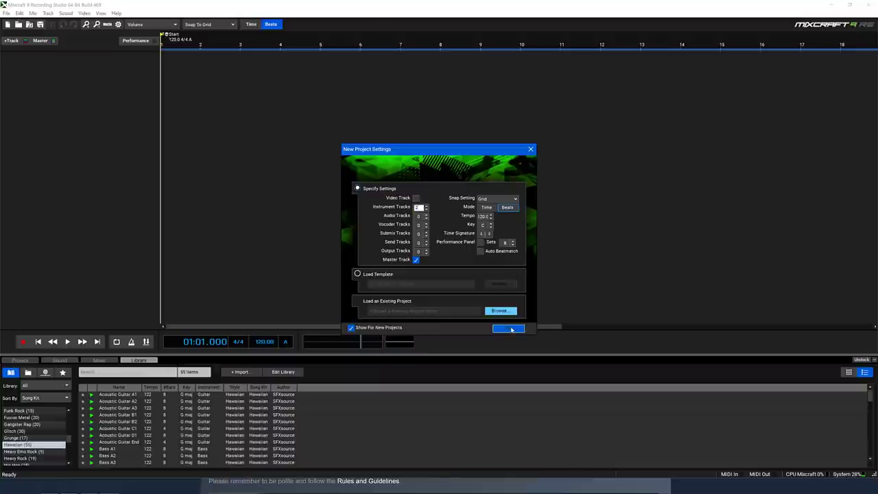
- Create a Mixcraft project with 2 Acoustic Piano instrument tracks and select the first track
{"action": "left_click", "coordinate": [426, 205]}
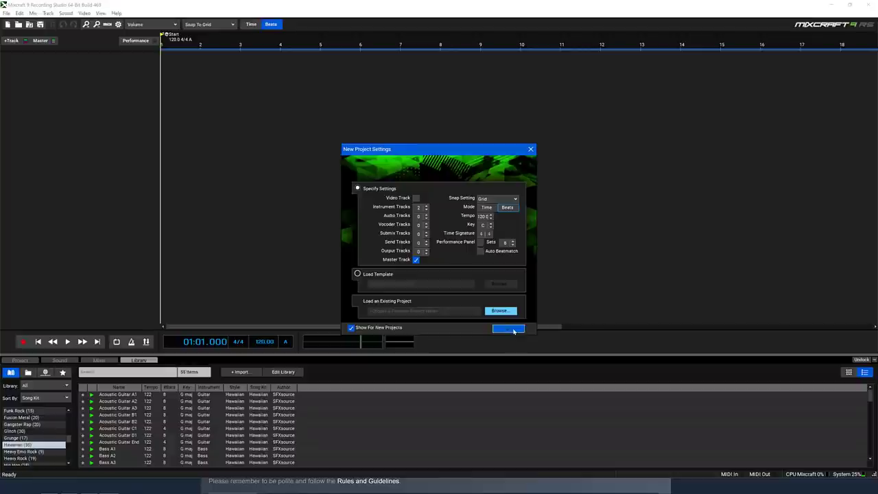
{"action": "left_click", "coordinate": [509, 328]}
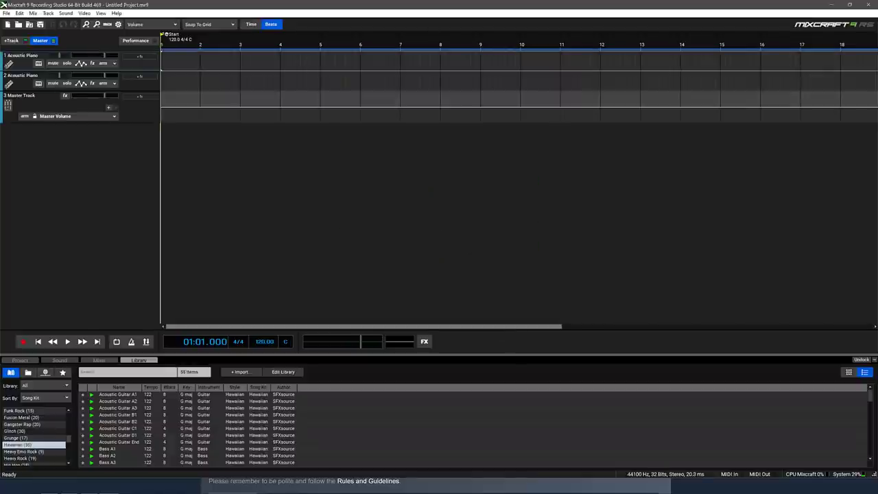
{"action": "mouse_move", "coordinate": [219, 127]}
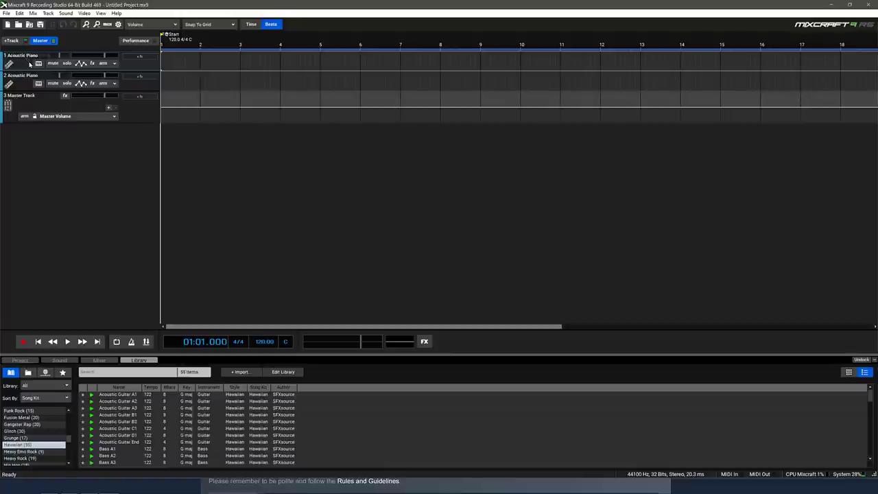
{"action": "left_click", "coordinate": [103, 63]}
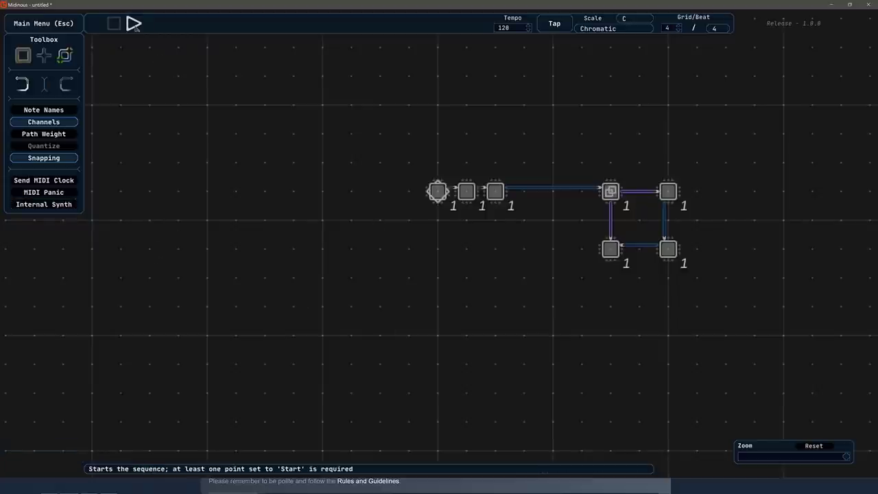
- Place three unlinked points below the start point and set the top one to channel 2
{"action": "left_click", "coordinate": [134, 23]}
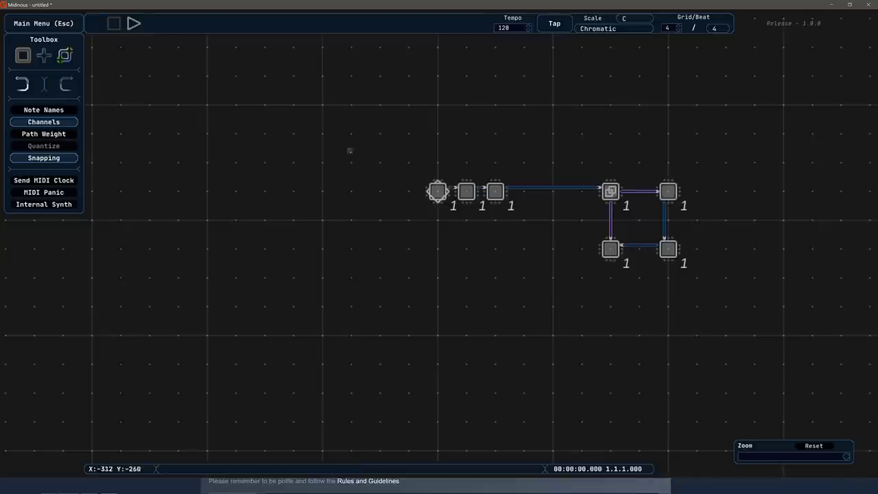
{"action": "left_click", "coordinate": [22, 55]}
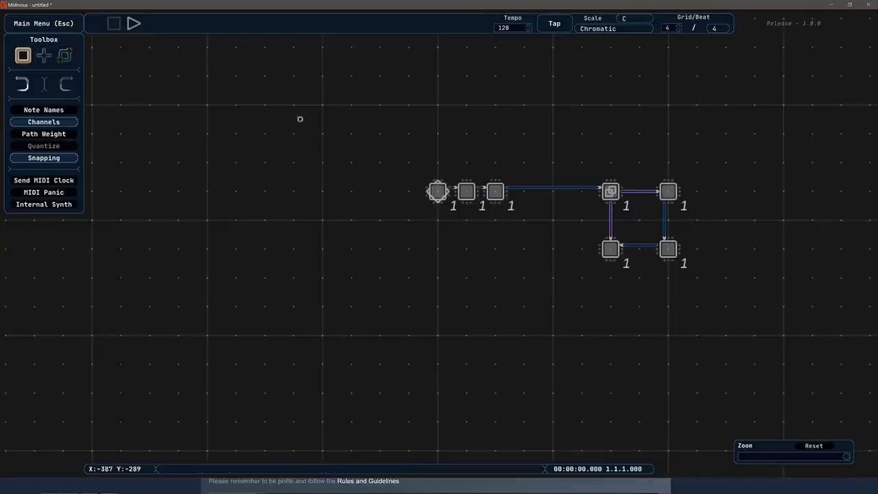
{"action": "left_click", "coordinate": [437, 191]}
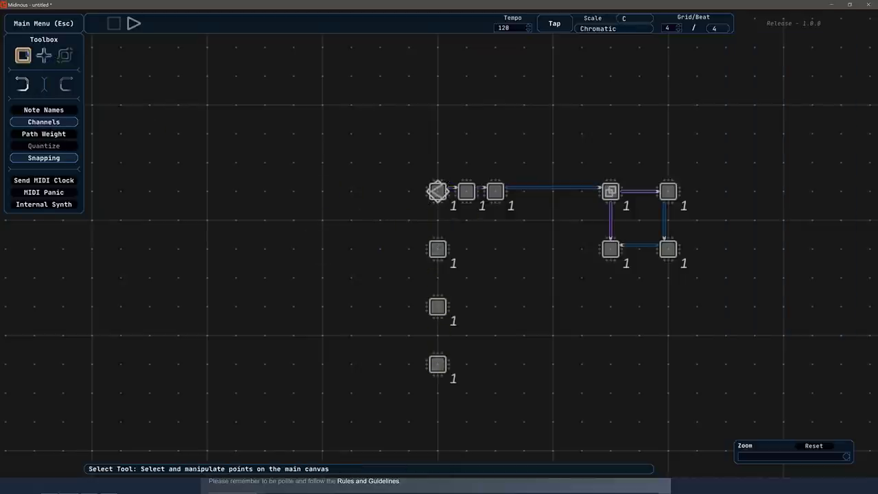
{"action": "left_click", "coordinate": [23, 55]}
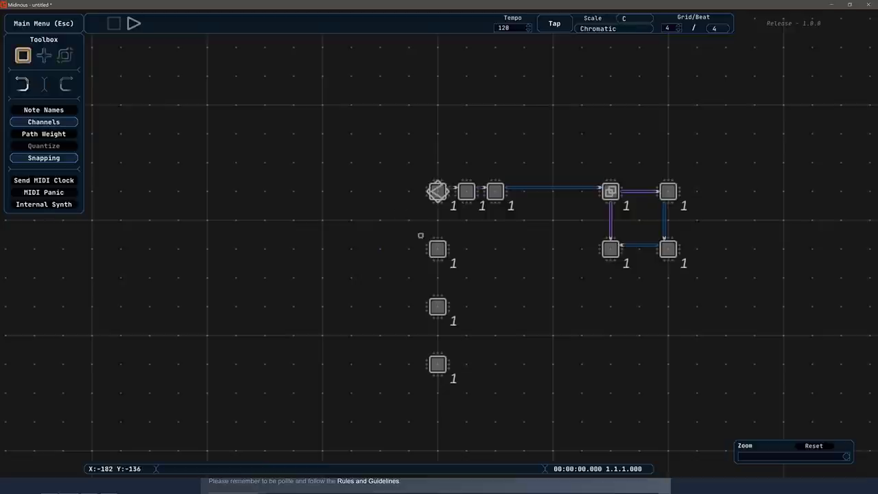
{"action": "left_click", "coordinate": [437, 249]}
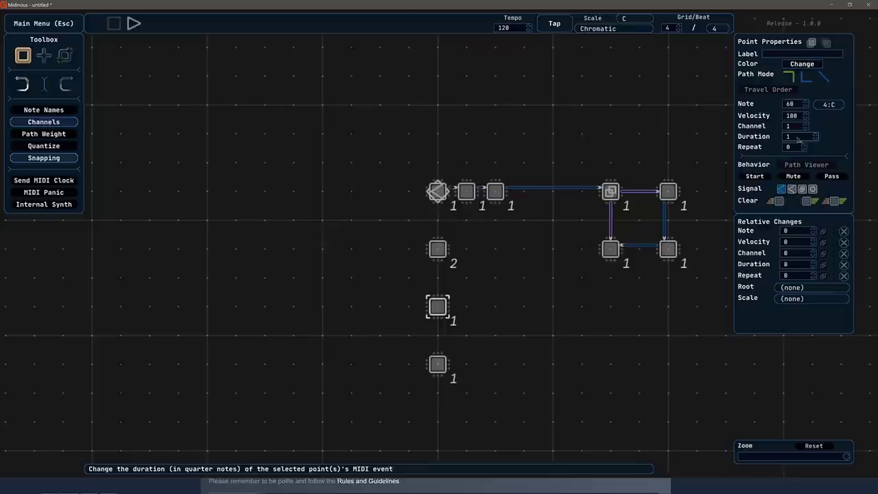
- Put the middle and bottom column points on MIDI channel 2 and close Point Properties
{"action": "left_click", "coordinate": [806, 123]}
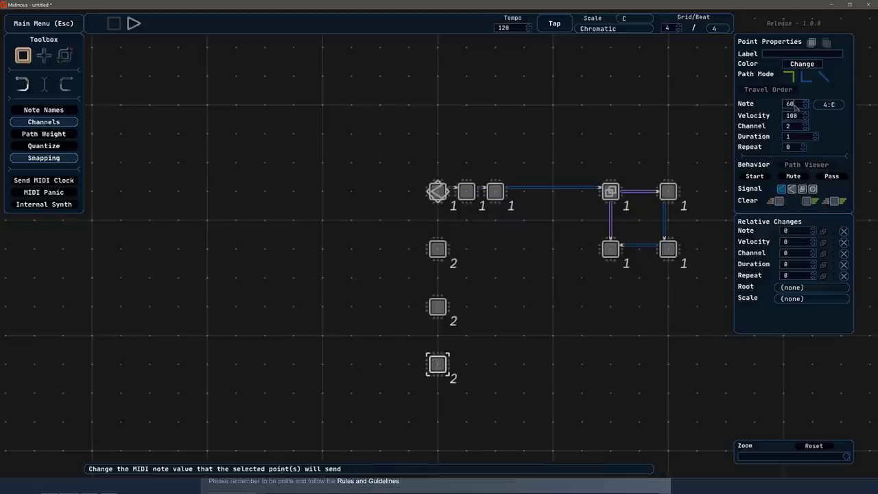
{"action": "left_click", "coordinate": [805, 101]}
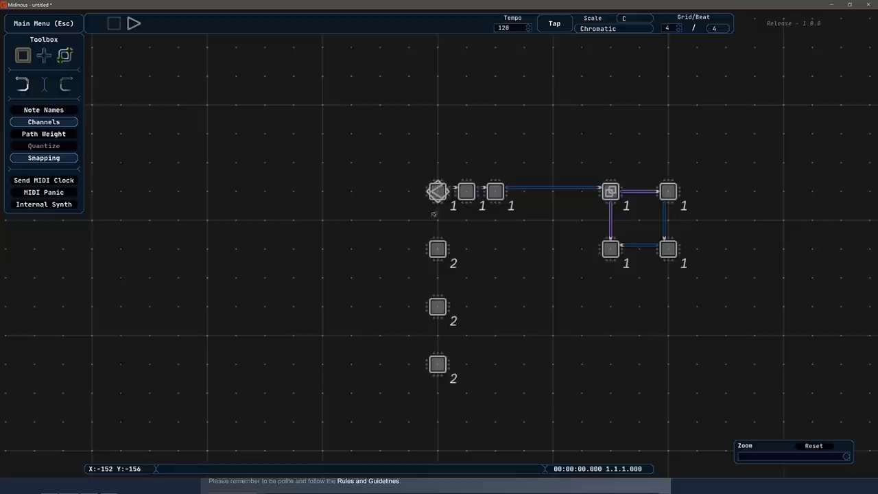
{"action": "left_click_drag", "start_coordinate": [438, 199], "coordinate": [438, 249]}
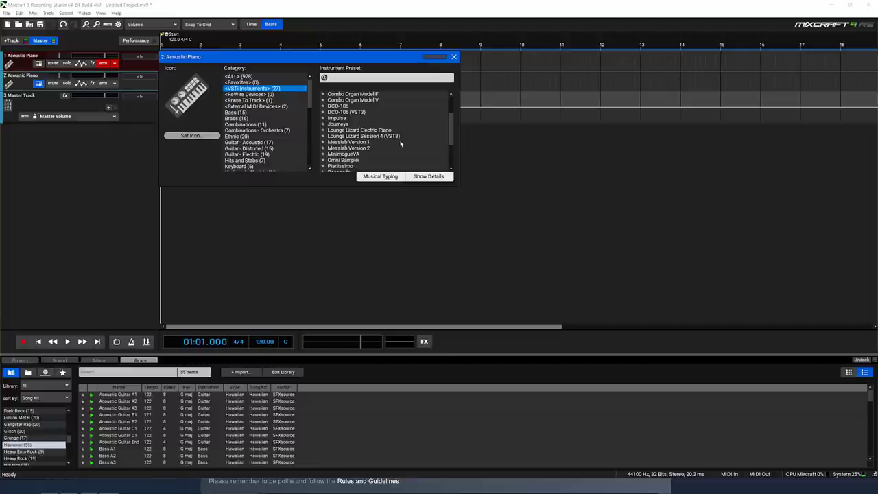
- Load the Surrealistic MG-1 Plus instrument onto Mixcraft's second track
{"action": "scroll", "scroll_direction": "down", "scroll_amount": 3}
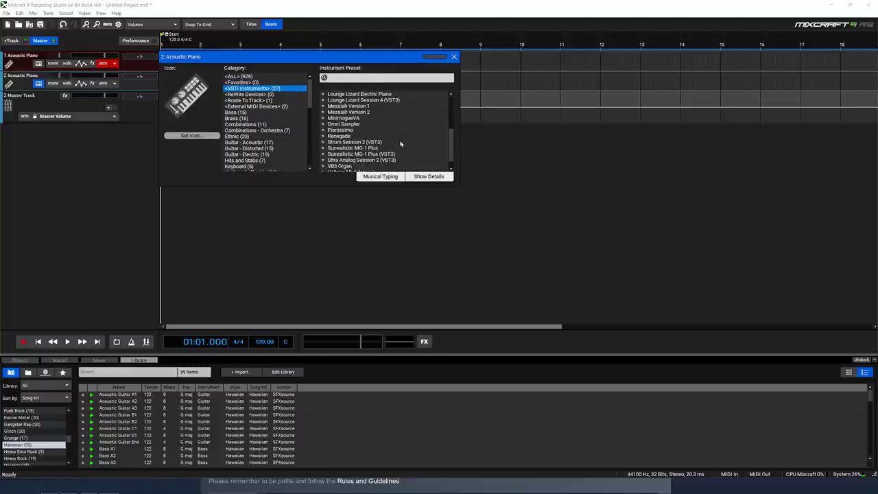
{"action": "scroll", "scroll_direction": "down", "scroll_amount": 3}
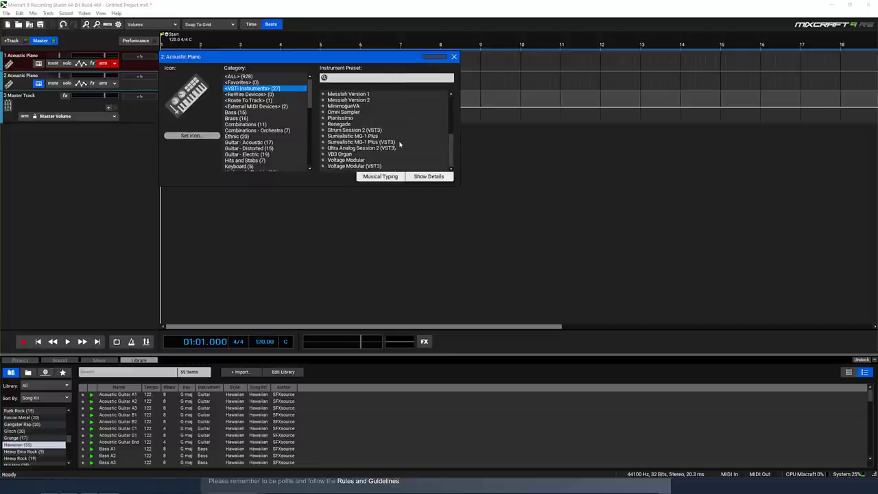
{"action": "left_click", "coordinate": [352, 136]}
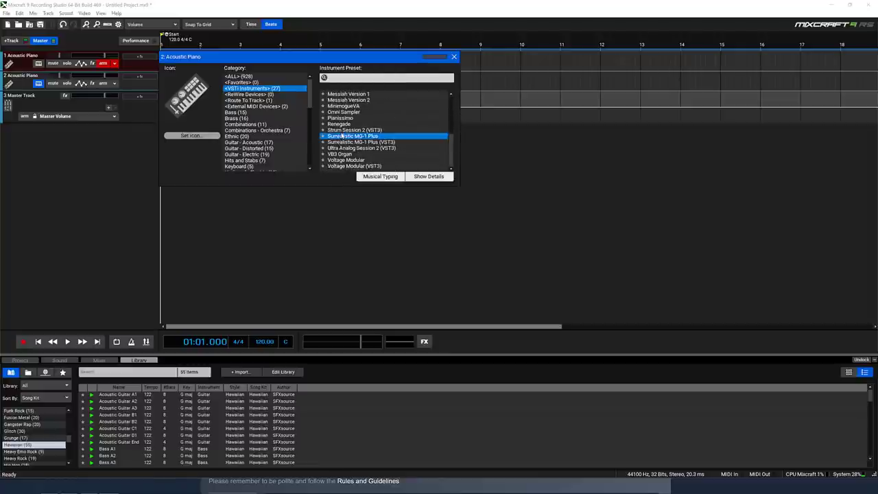
{"action": "double_click", "coordinate": [353, 135]}
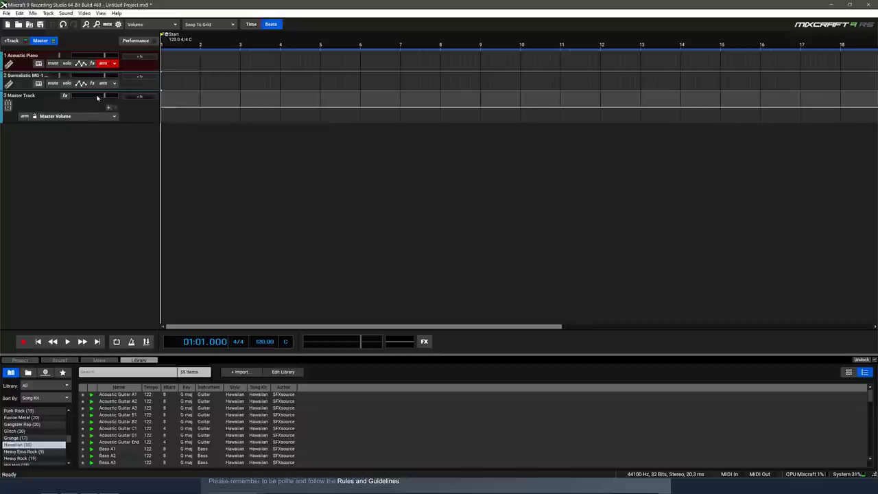
- Arm the second track for MIDI input and return to Midinous
{"action": "left_click", "coordinate": [103, 83]}
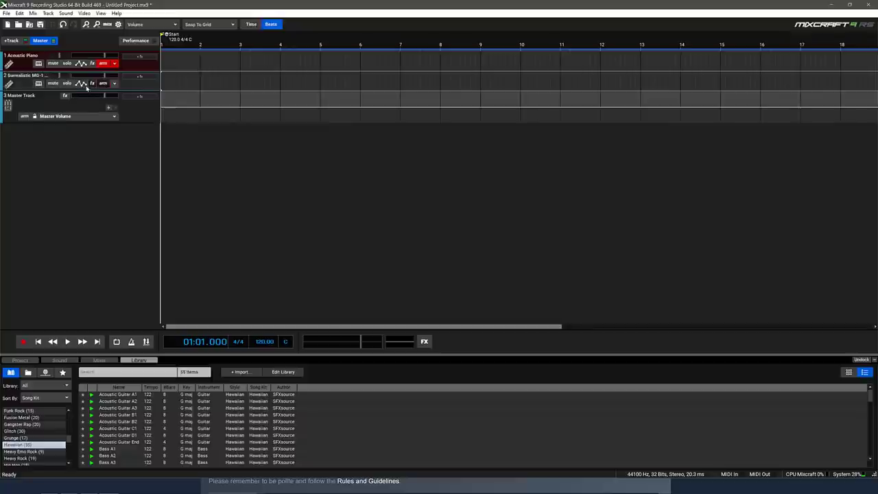
{"action": "left_click", "coordinate": [103, 83]}
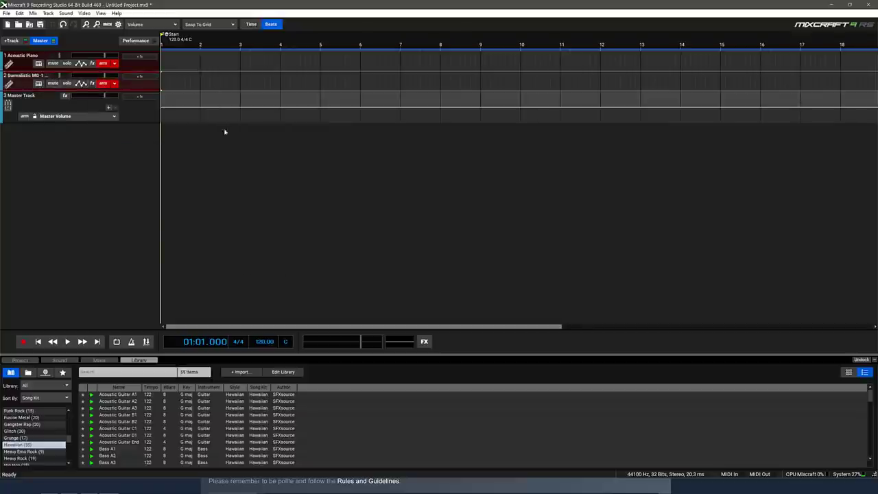
{"action": "key", "text": "alt+tab"}
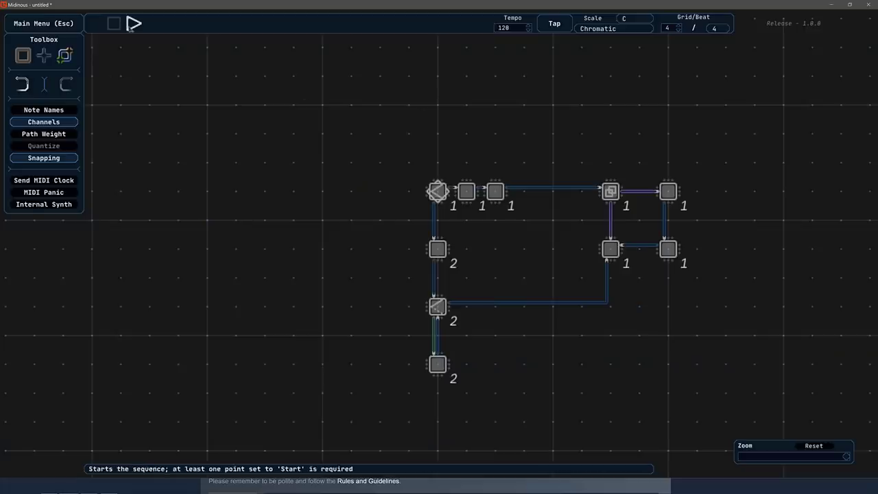
{"action": "left_click", "coordinate": [134, 23]}
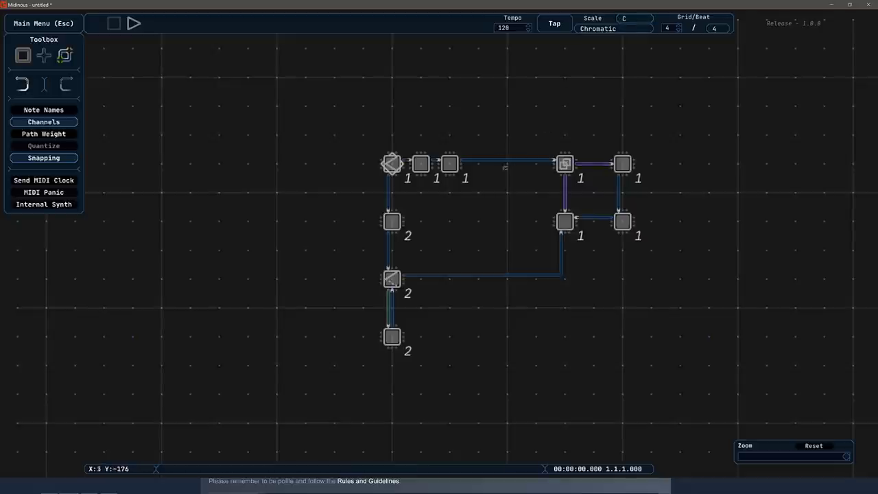
{"action": "mouse_move", "coordinate": [513, 28]}
{"action": "type", "text": "188"}
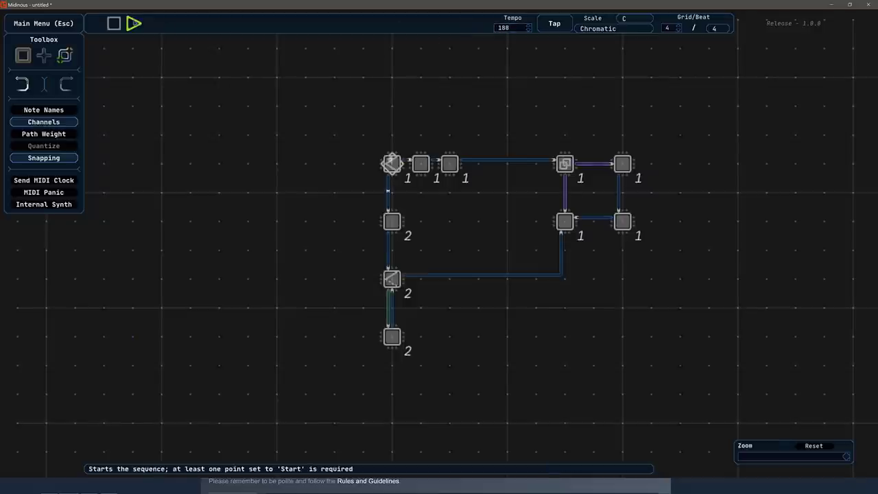
- Set the scale to Altered and Grid/Beat to 1, toggling playback
{"action": "left_click", "coordinate": [554, 24]}
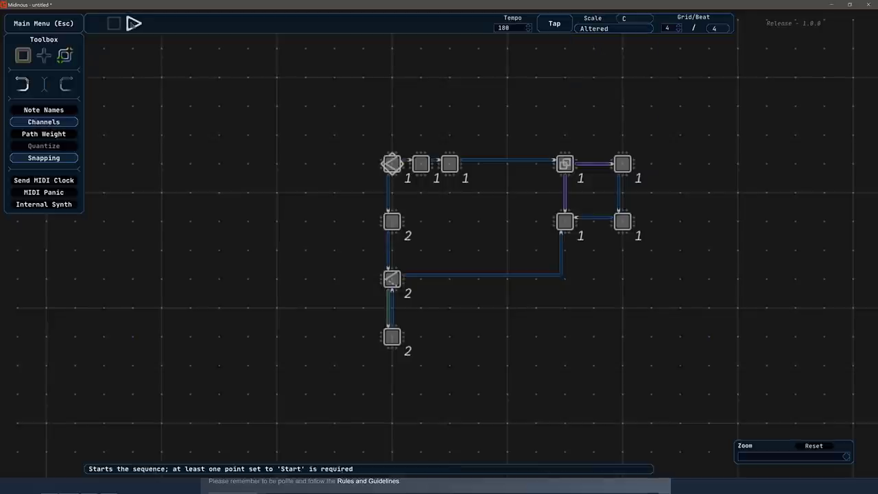
{"action": "left_click", "coordinate": [134, 22]}
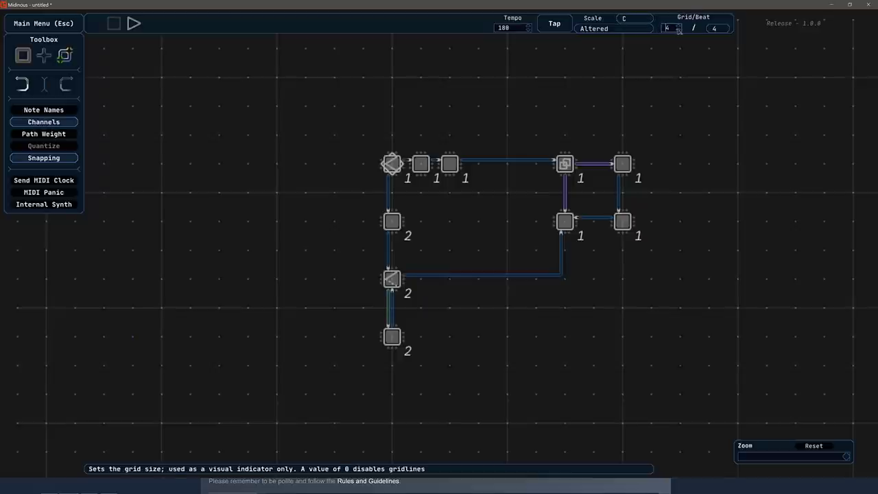
{"action": "left_click", "coordinate": [669, 28]}
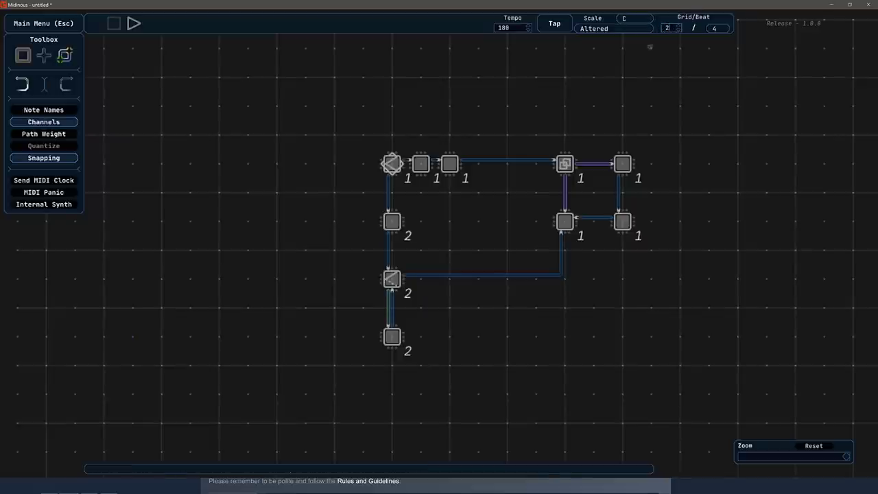
{"action": "mouse_move", "coordinate": [666, 28]}
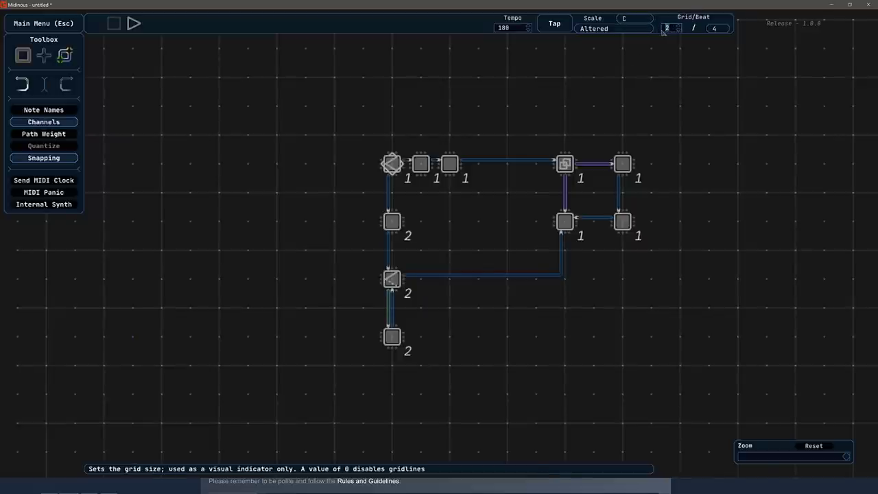
{"action": "left_click", "coordinate": [677, 26]}
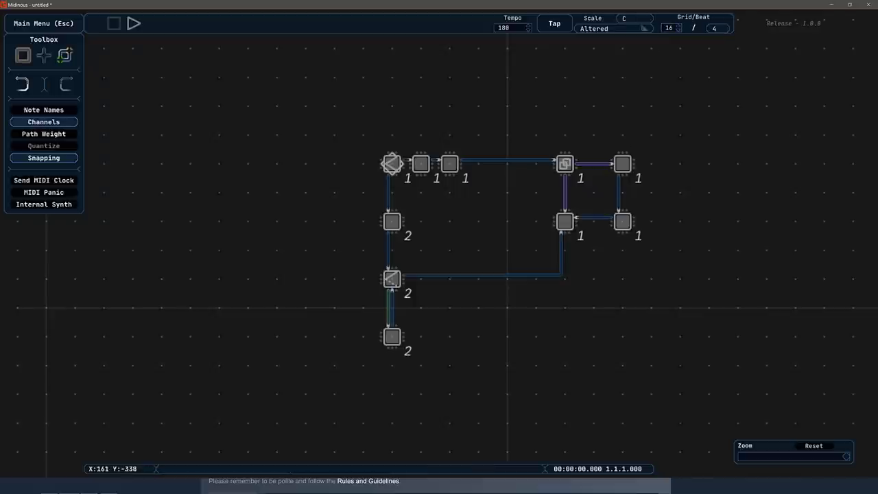
{"action": "left_click", "coordinate": [669, 27]}
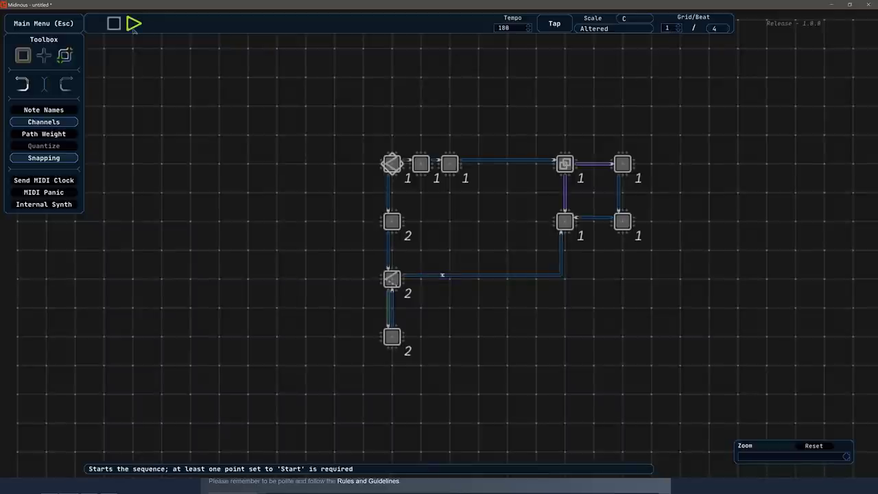
{"action": "left_click", "coordinate": [134, 23]}
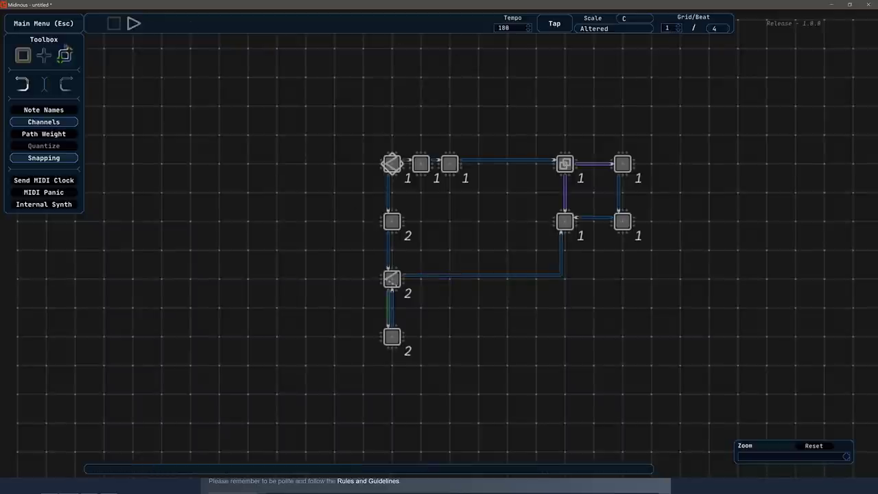
{"action": "left_click", "coordinate": [22, 55]}
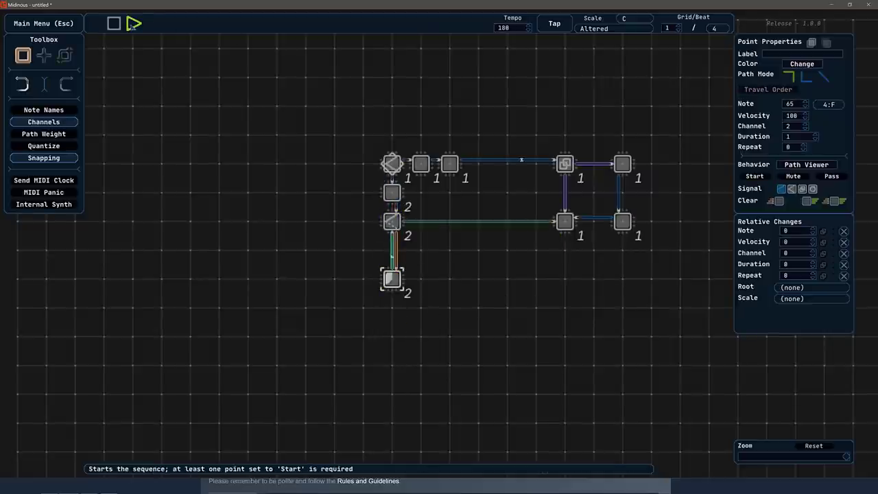
- Select the third top-row point and turn on the Path Weight display
{"action": "left_click", "coordinate": [133, 22]}
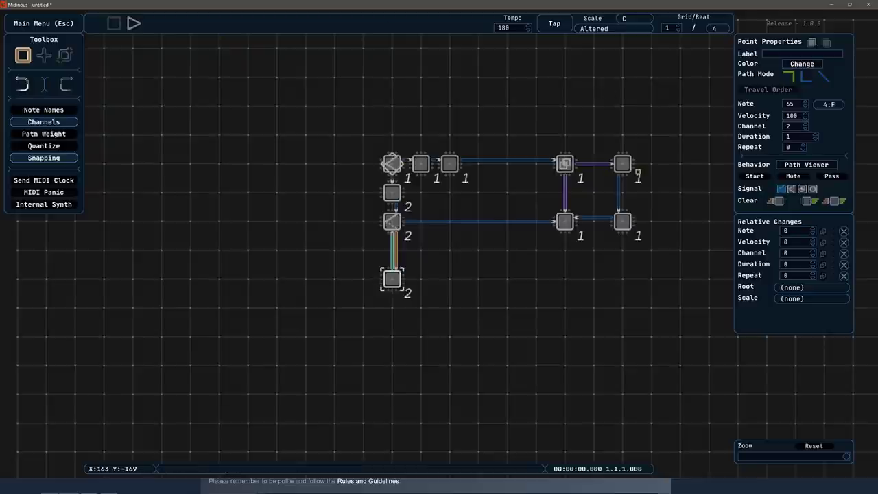
{"action": "left_click", "coordinate": [421, 163]}
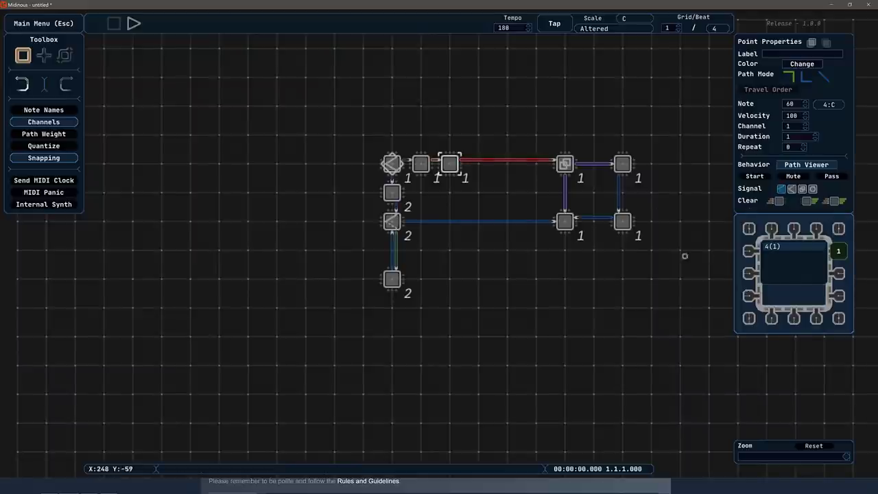
{"action": "left_click", "coordinate": [44, 134]}
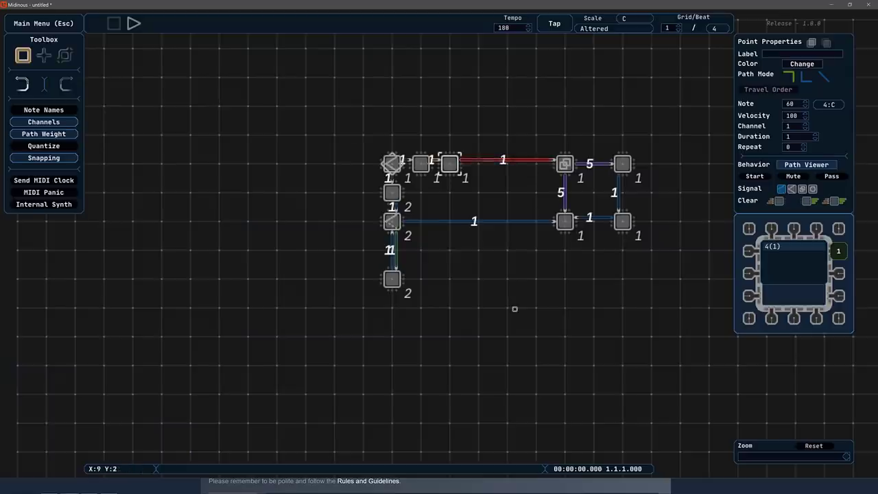
- Choose Venus Theory - Fractal from the Main Menu song list and accept loading it
{"action": "left_click", "coordinate": [43, 22]}
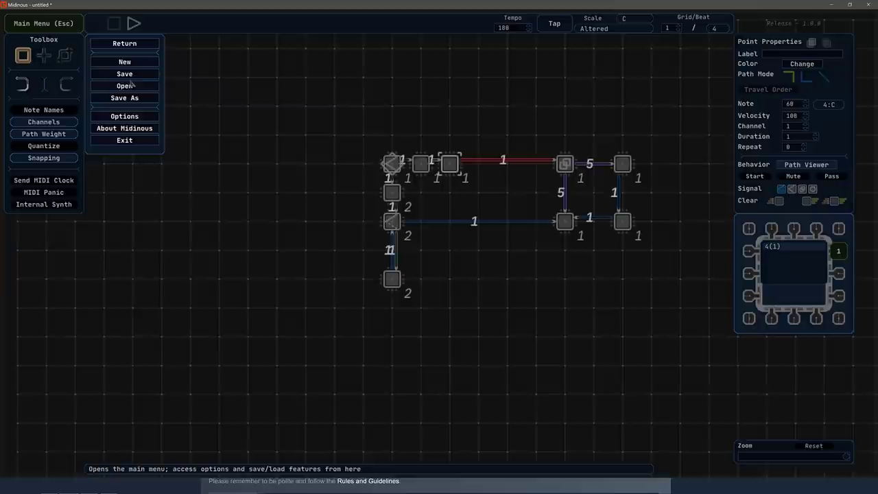
{"action": "left_click", "coordinate": [124, 86]}
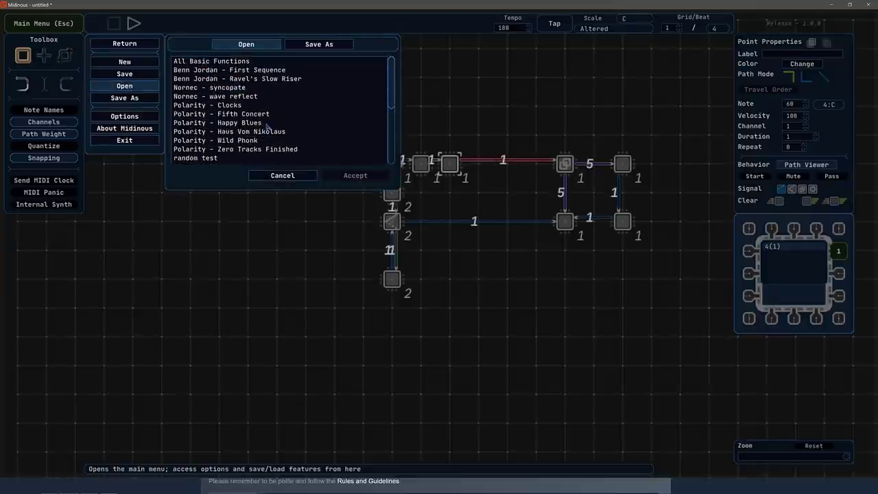
{"action": "left_click", "coordinate": [237, 78]}
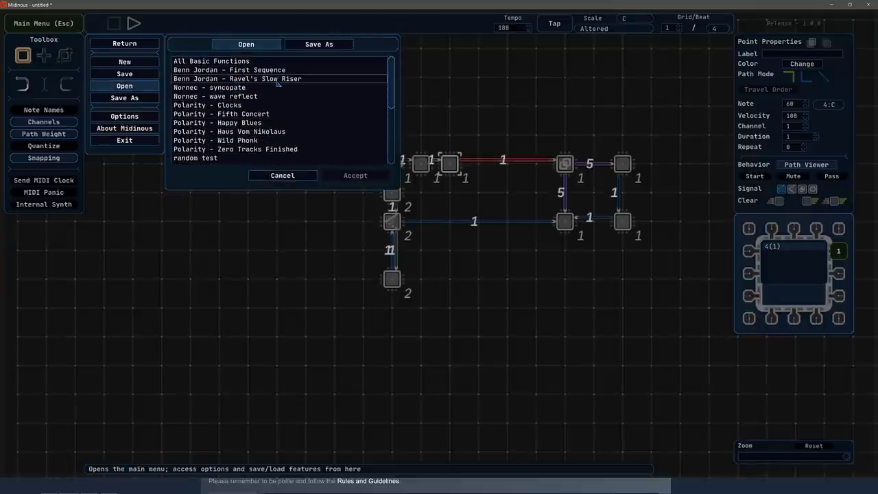
{"action": "scroll", "scroll_direction": "down", "scroll_amount": 3}
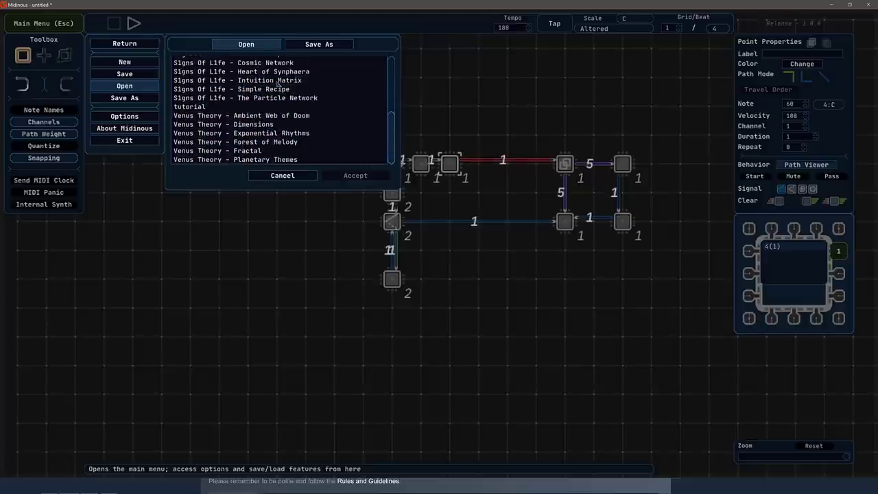
{"action": "left_click", "coordinate": [236, 151]}
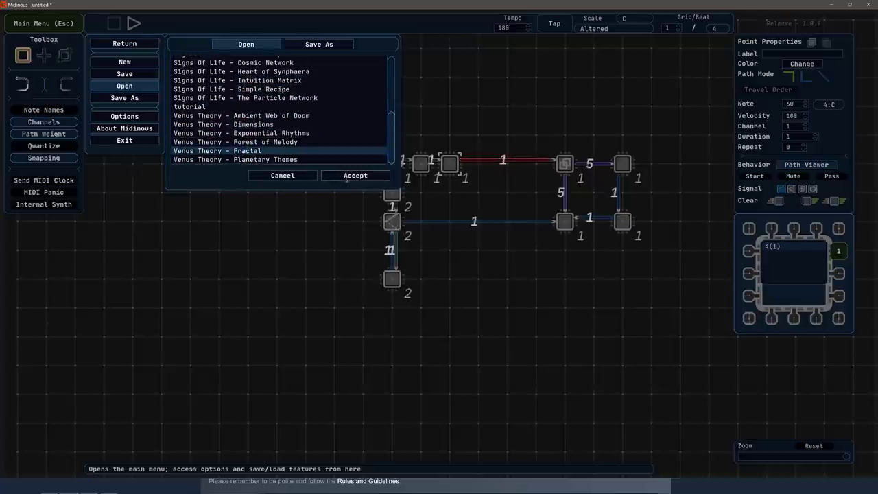
{"action": "left_click", "coordinate": [354, 175]}
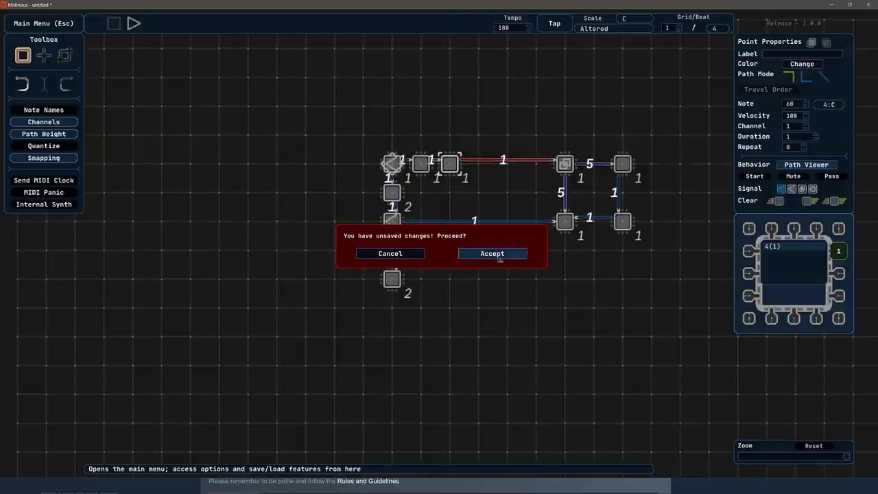
- Proceed past the unsaved-changes warning and play the Fractal sequence
{"action": "left_click", "coordinate": [492, 253]}
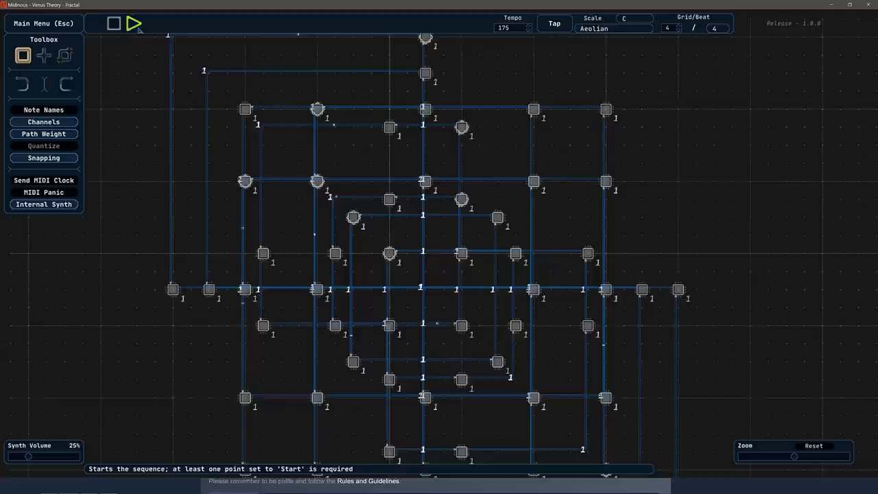
{"action": "left_click", "coordinate": [135, 22]}
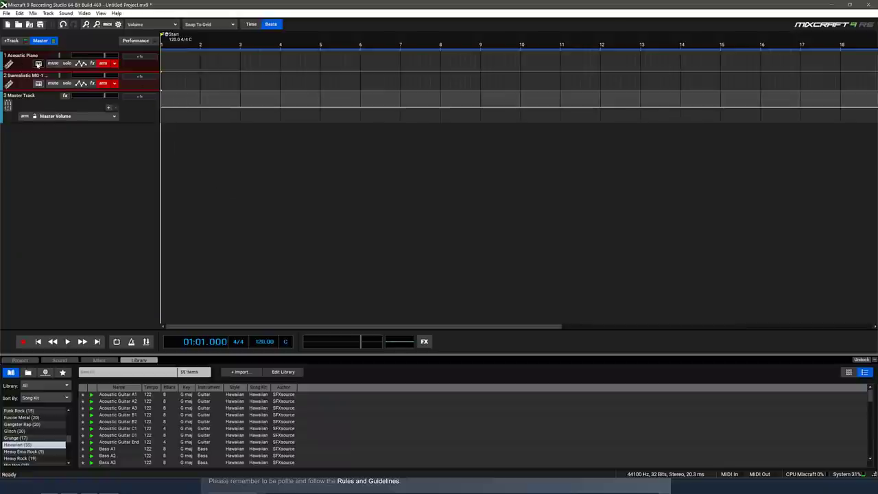
- Switch track 1's instrument to the Percussion - Cymbals Hi-Hats preset
{"action": "left_click", "coordinate": [39, 64]}
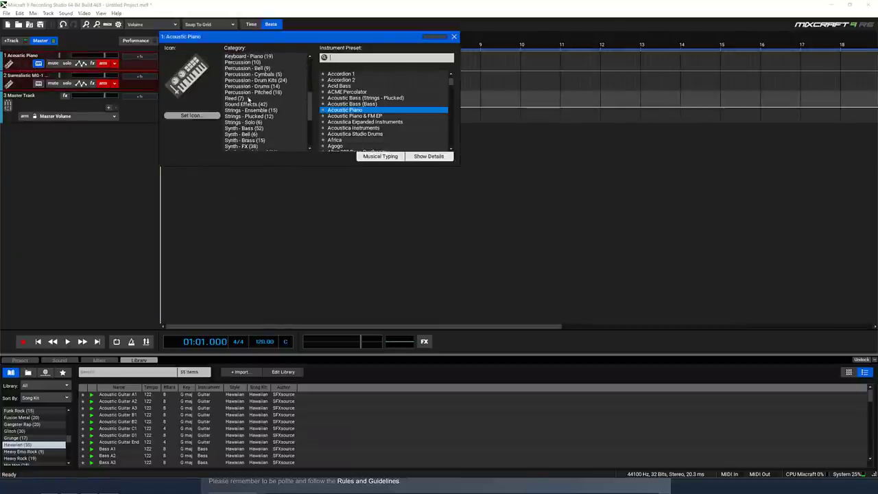
{"action": "left_click", "coordinate": [252, 104]}
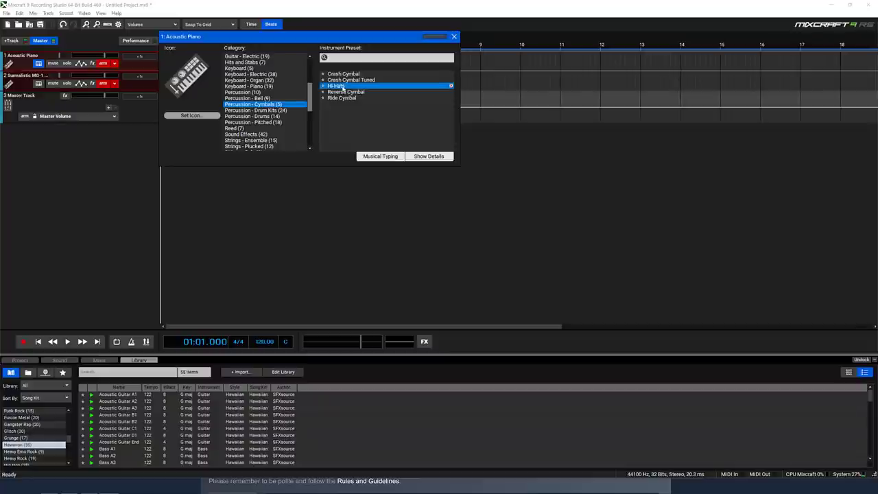
{"action": "left_click", "coordinate": [335, 86]}
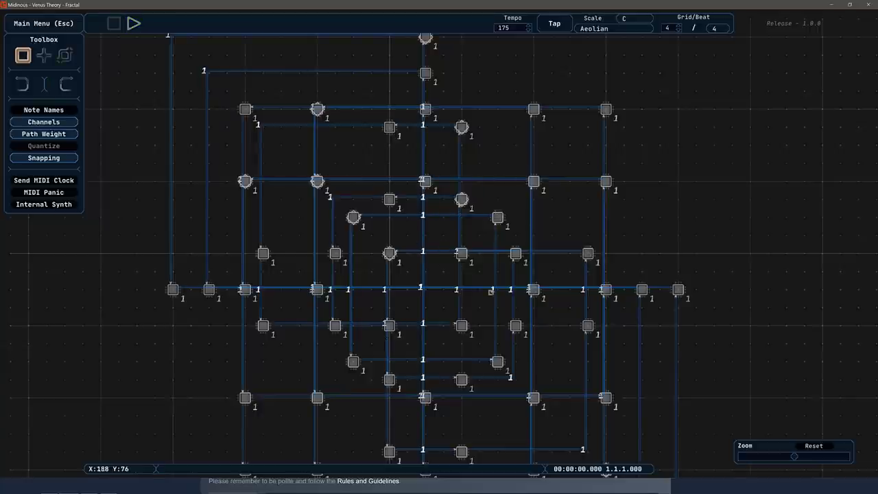
- Load Polarity - Clocks from the Main Menu song list and toggle playback
{"action": "left_click", "coordinate": [43, 23]}
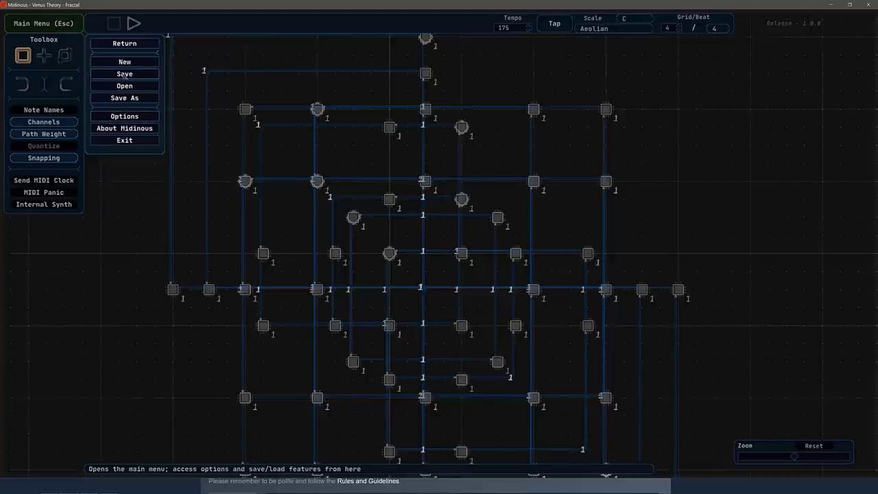
{"action": "left_click", "coordinate": [124, 86]}
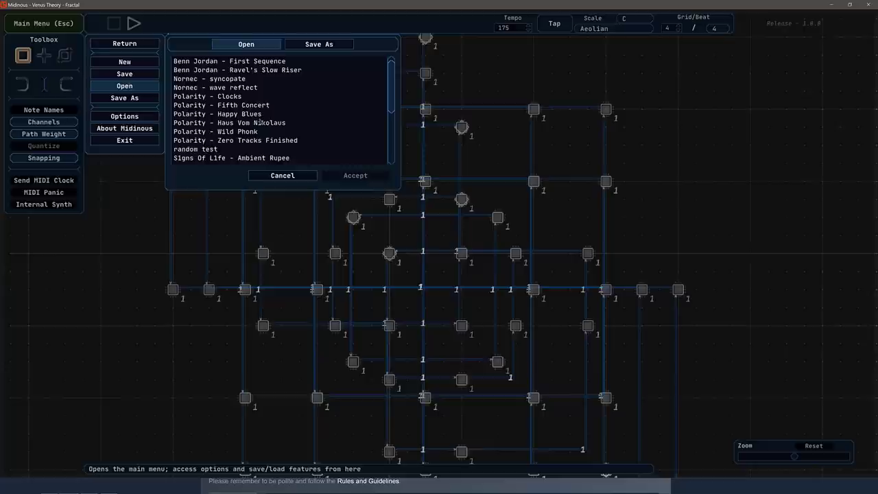
{"action": "left_click", "coordinate": [215, 87]}
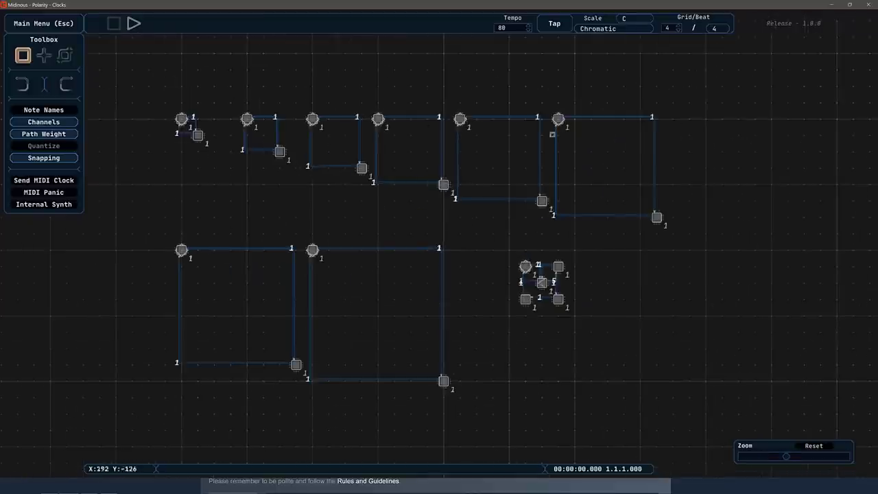
{"action": "left_click", "coordinate": [134, 23]}
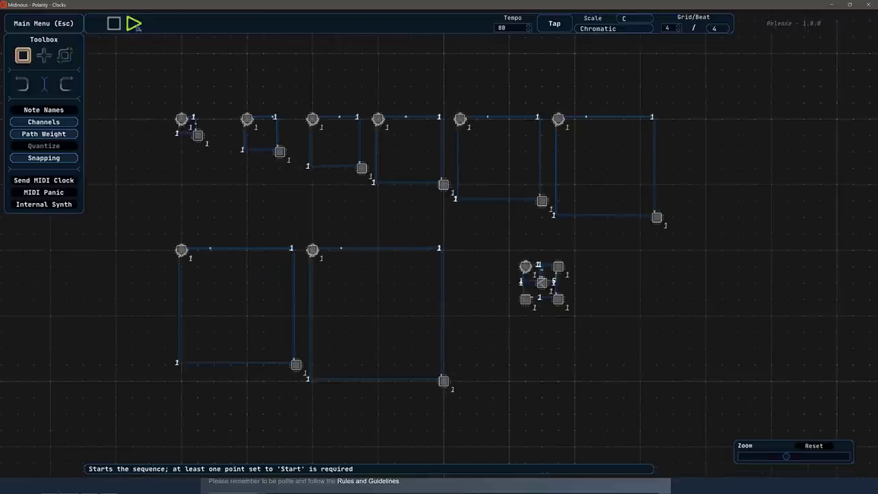
{"action": "left_click", "coordinate": [134, 24]}
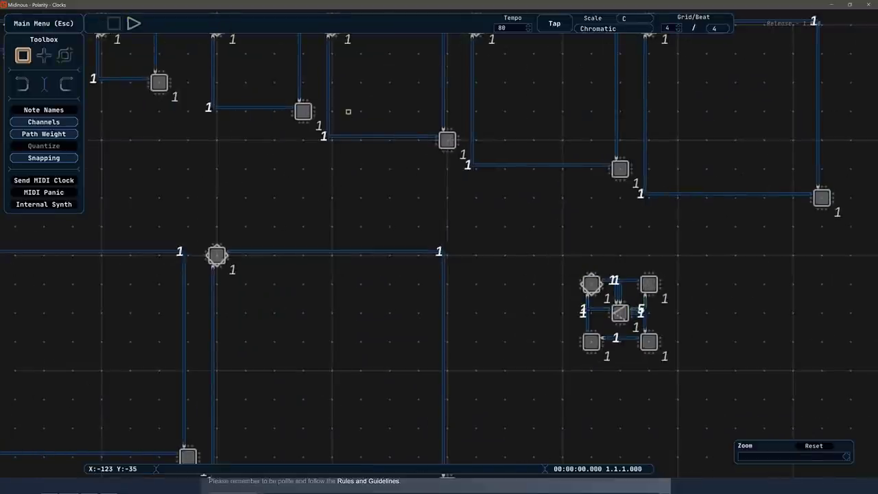
- Load Polarity - Wild Phonk from the song list, then stop its playback
{"action": "left_click", "coordinate": [43, 23]}
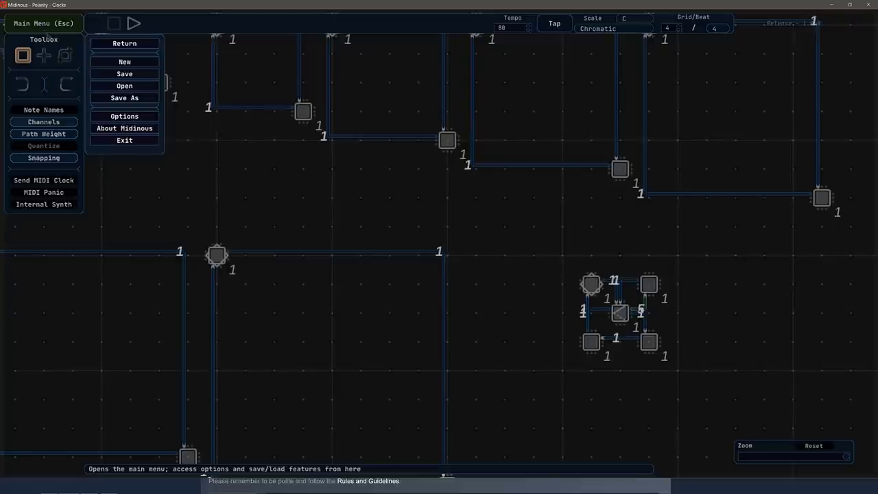
{"action": "left_click", "coordinate": [124, 86]}
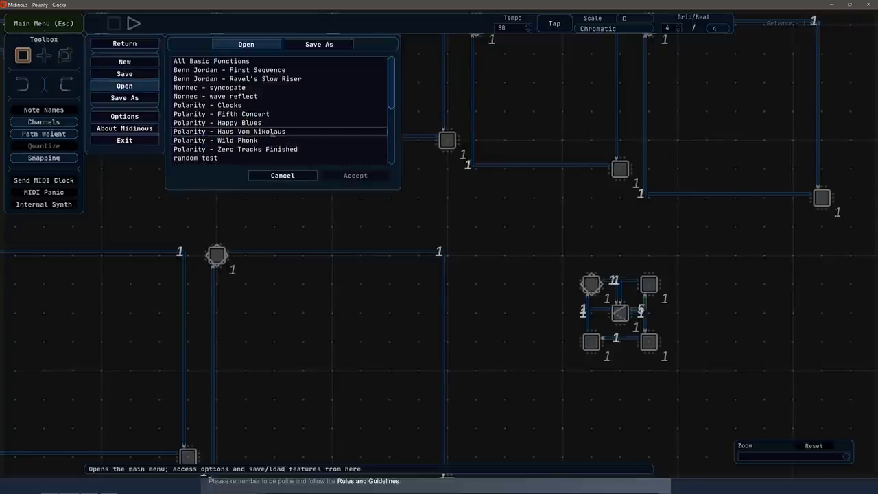
{"action": "left_click", "coordinate": [355, 175]}
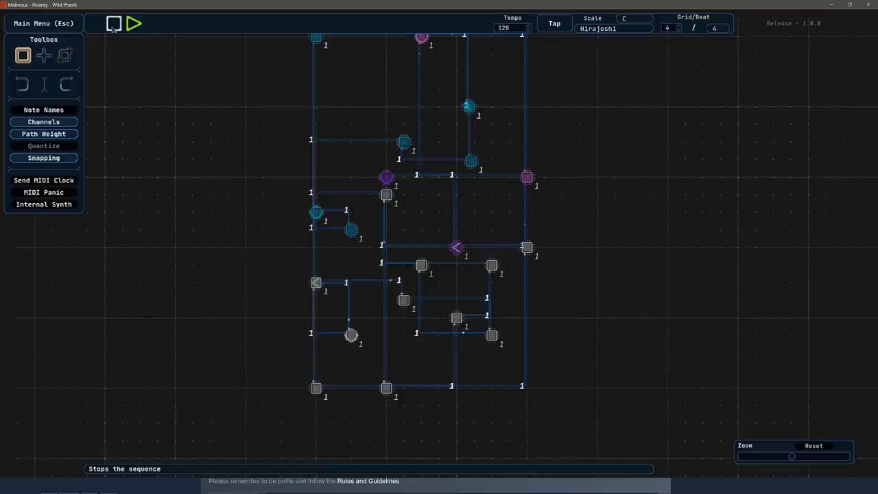
{"action": "left_click", "coordinate": [114, 23]}
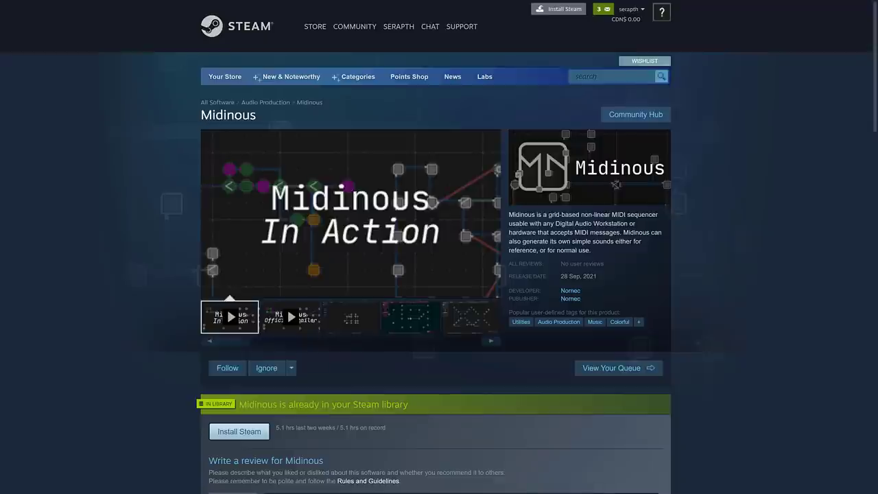
{"action": "mouse_move", "coordinate": [731, 304]}
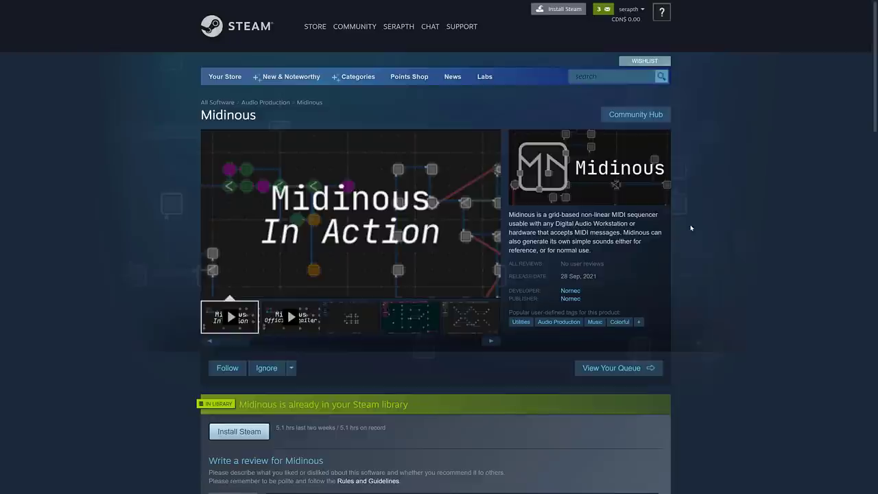
{"action": "mouse_move", "coordinate": [760, 306]}
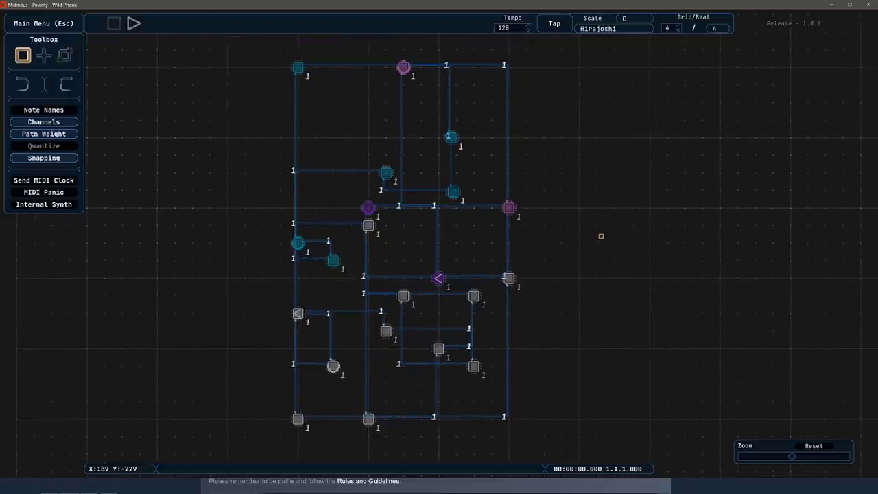
- Open the Midinous main menu to begin loading Polarity - Fifth Concert
{"action": "left_click", "coordinate": [43, 23]}
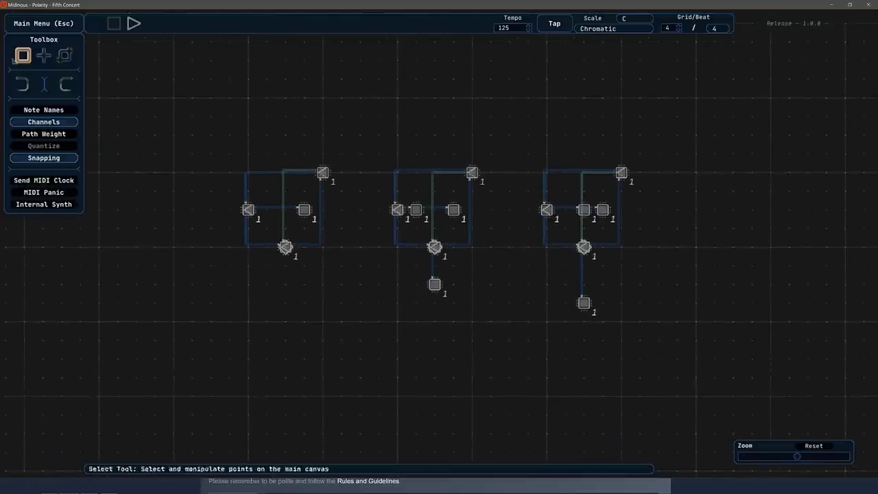
- Place new grid points in Fifth Concert, path-link them to existing patterns, then show the Midinous website
{"action": "left_click", "coordinate": [43, 55]}
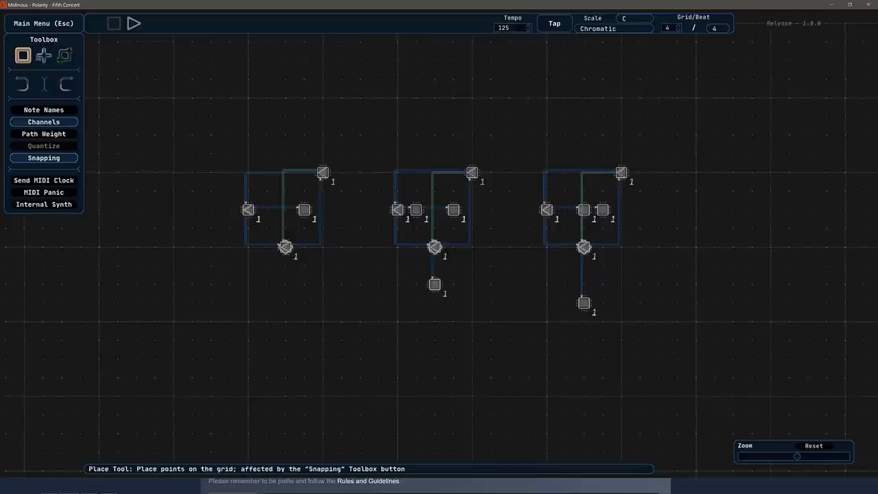
{"action": "left_click", "coordinate": [322, 173]}
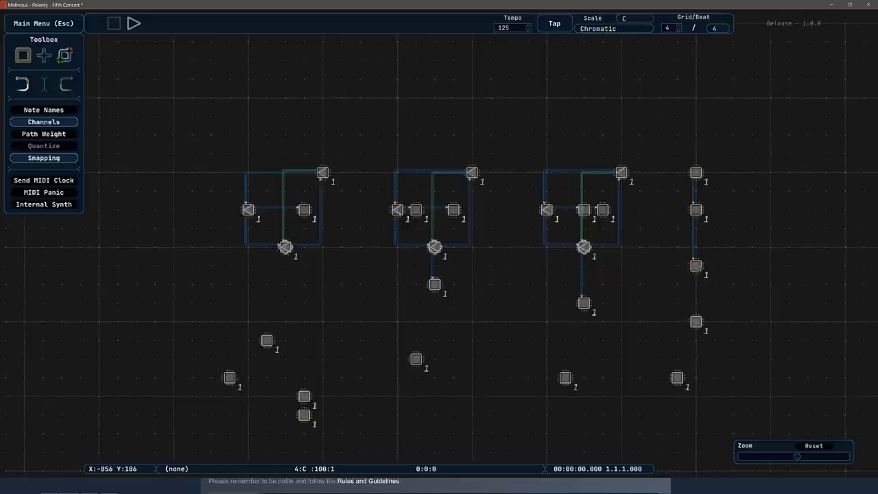
{"action": "left_click", "coordinate": [695, 321]}
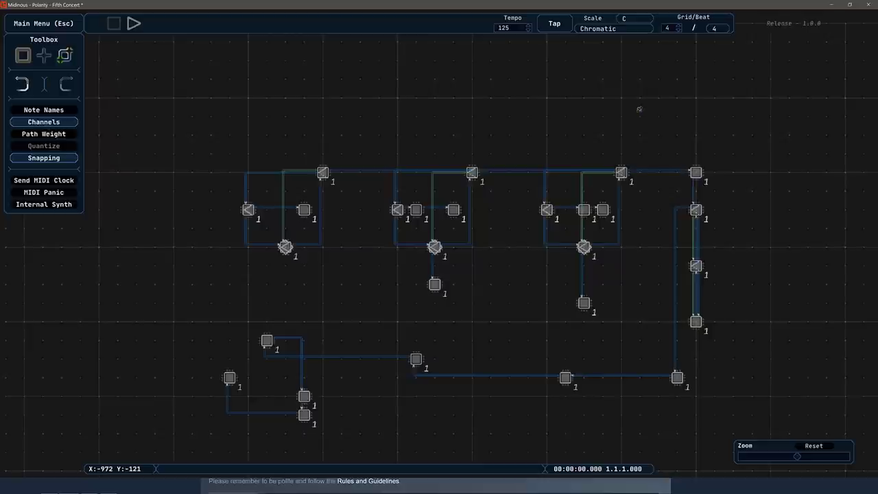
{"action": "left_click", "coordinate": [135, 22]}
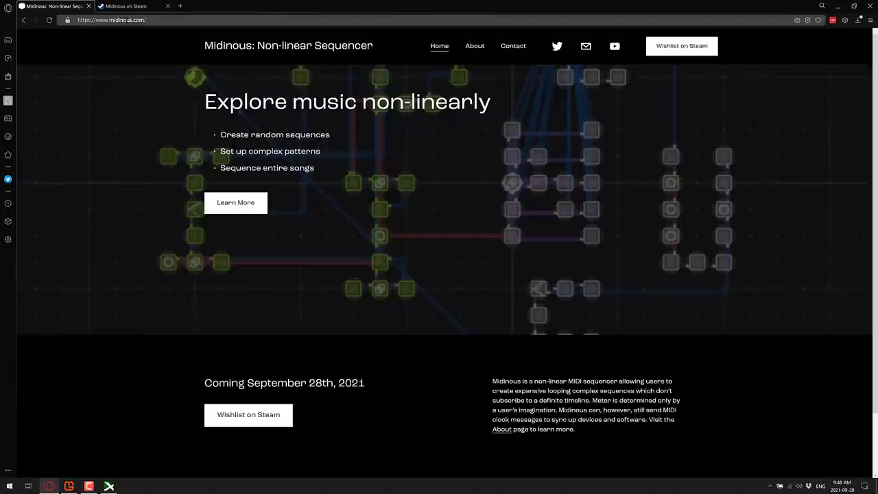
{"action": "mouse_move", "coordinate": [554, 88]}
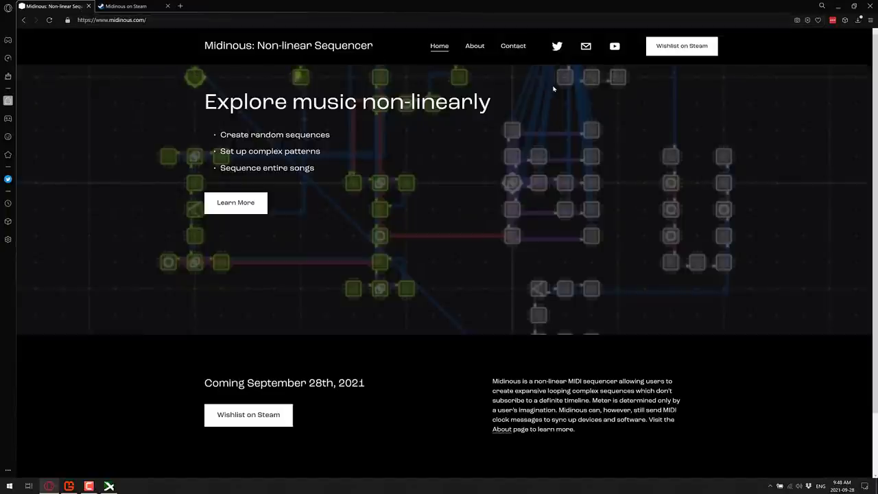